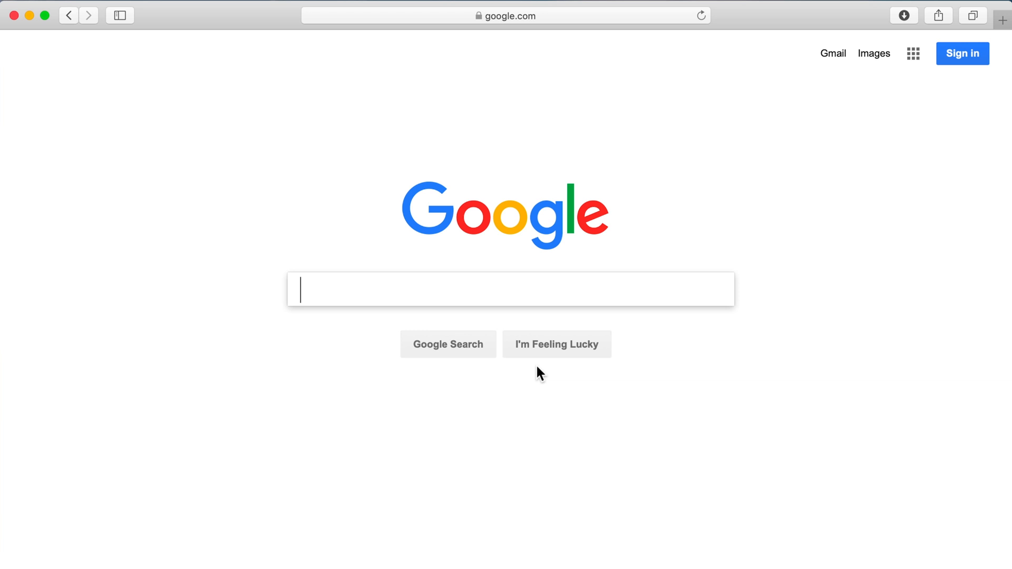
{"action": "mouse_move", "coordinate": [561, 34]}
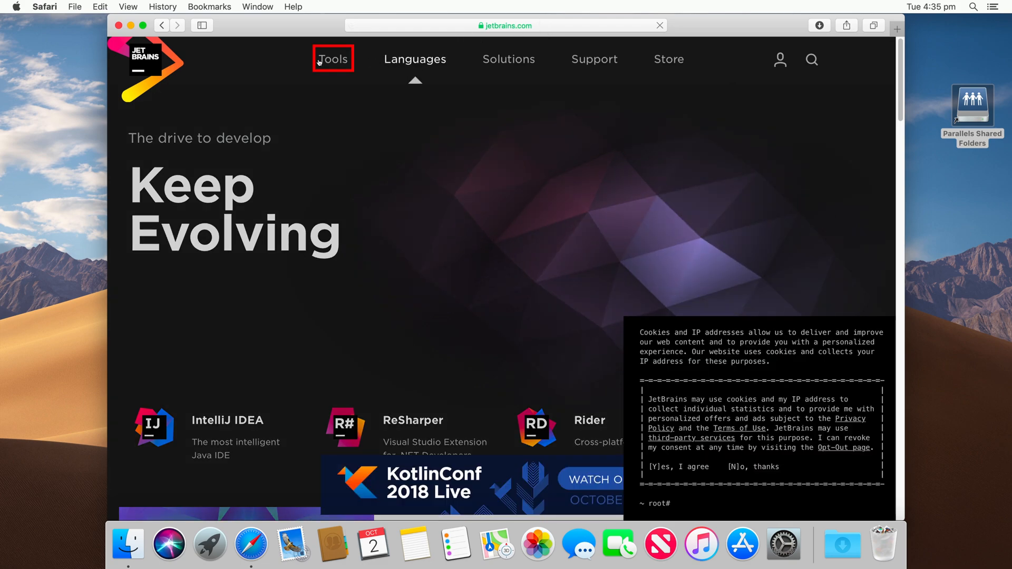
Step: Navigate from the JetBrains Tools menu to the IntelliJ IDEA download page for macOS
{"action": "left_click", "coordinate": [332, 59]}
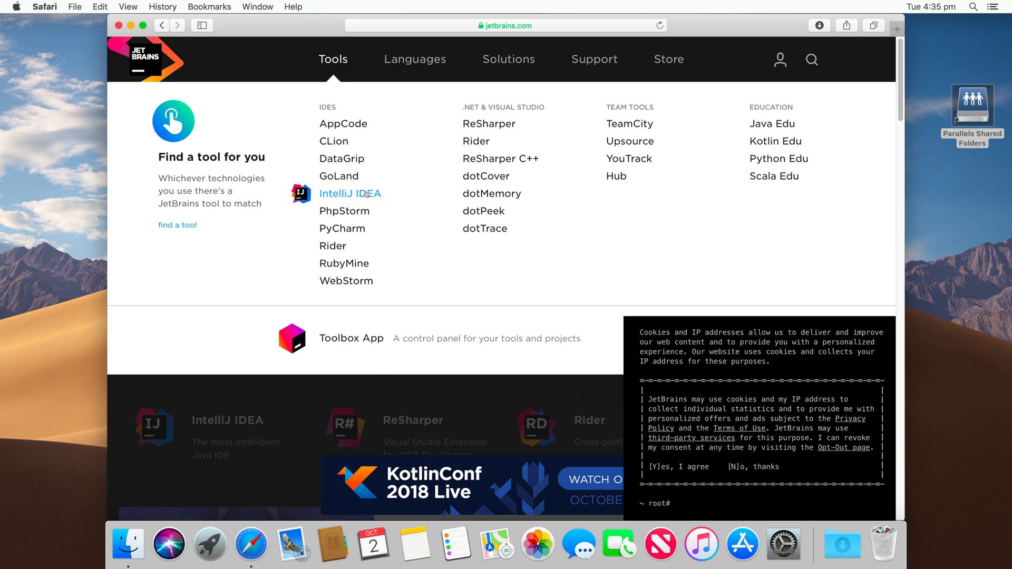
{"action": "left_click", "coordinate": [350, 194]}
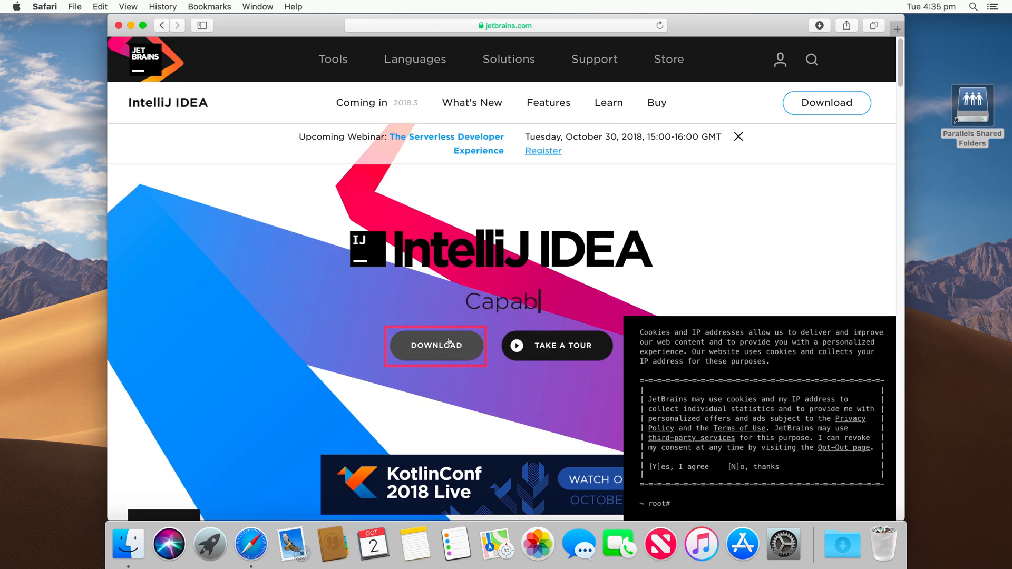
{"action": "left_click", "coordinate": [436, 346]}
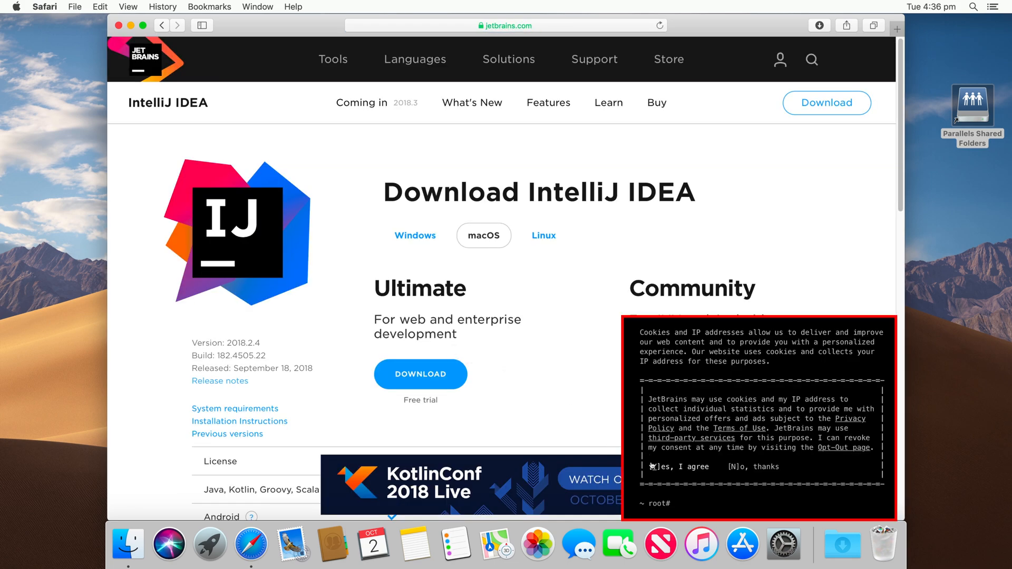
Step: Accept the cookie notice and start the free Community edition download
{"action": "left_click", "coordinate": [676, 467]}
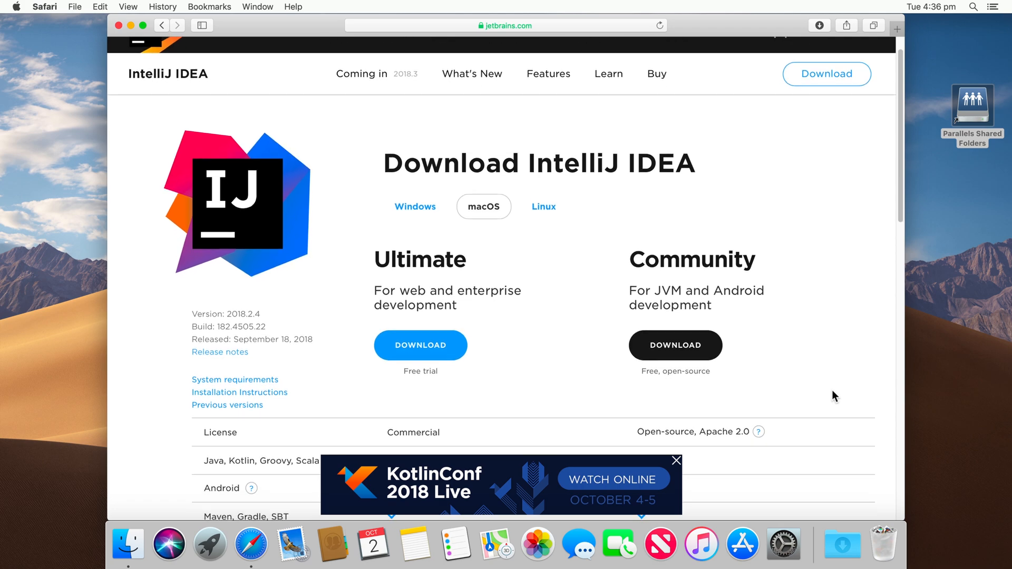
{"action": "scroll", "scroll_direction": "down", "scroll_amount": 3}
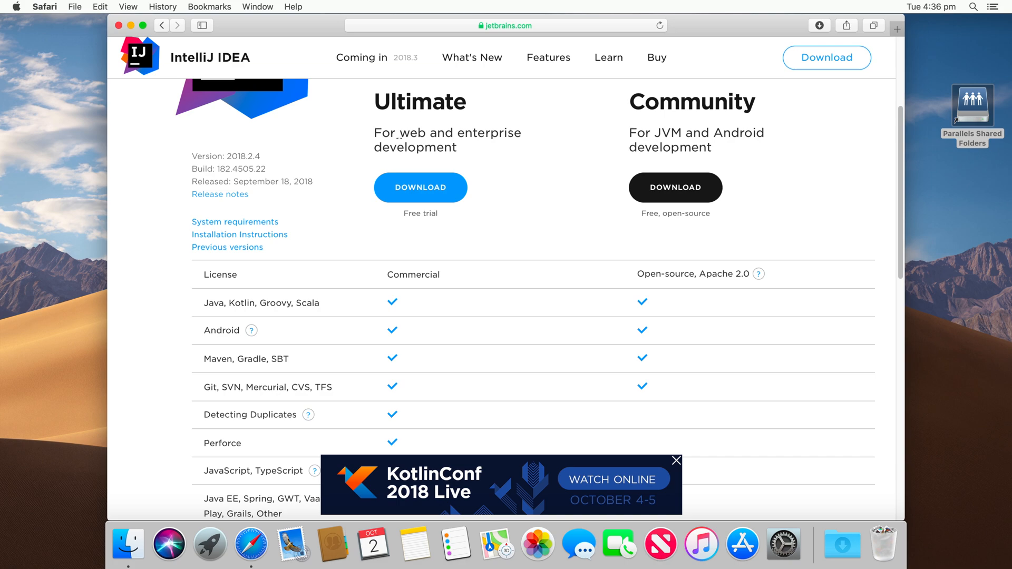
{"action": "mouse_move", "coordinate": [658, 230]}
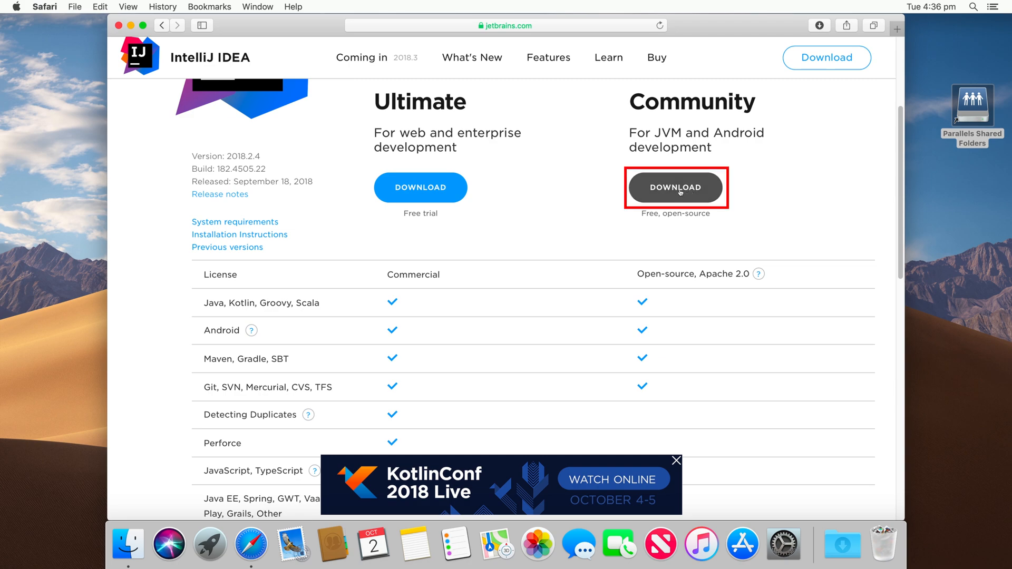
{"action": "left_click", "coordinate": [674, 188]}
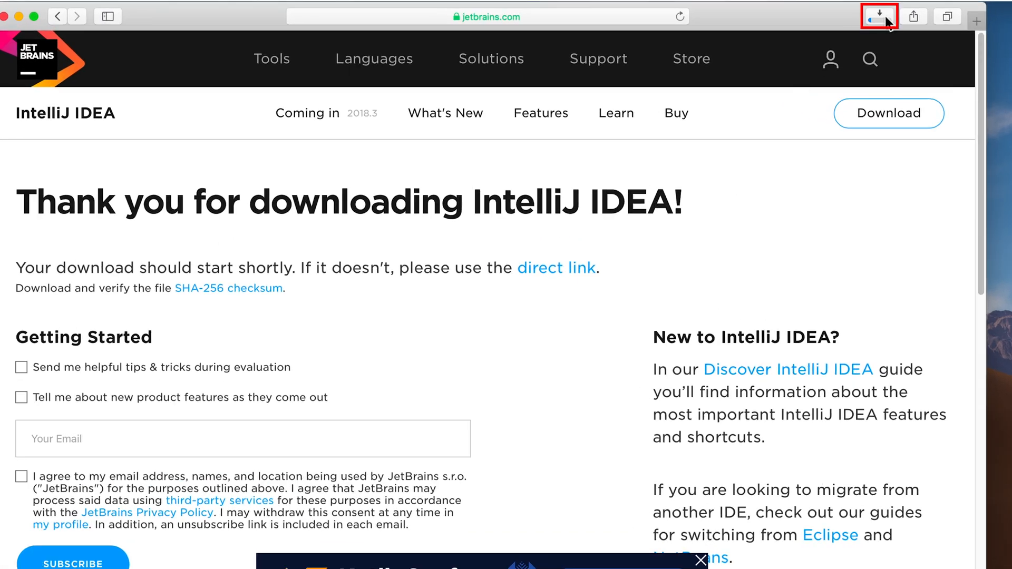
Step: Reveal the downloaded ideaIC-2018.2.4.dmg in Finder from Safari's downloads list
{"action": "left_click", "coordinate": [877, 16]}
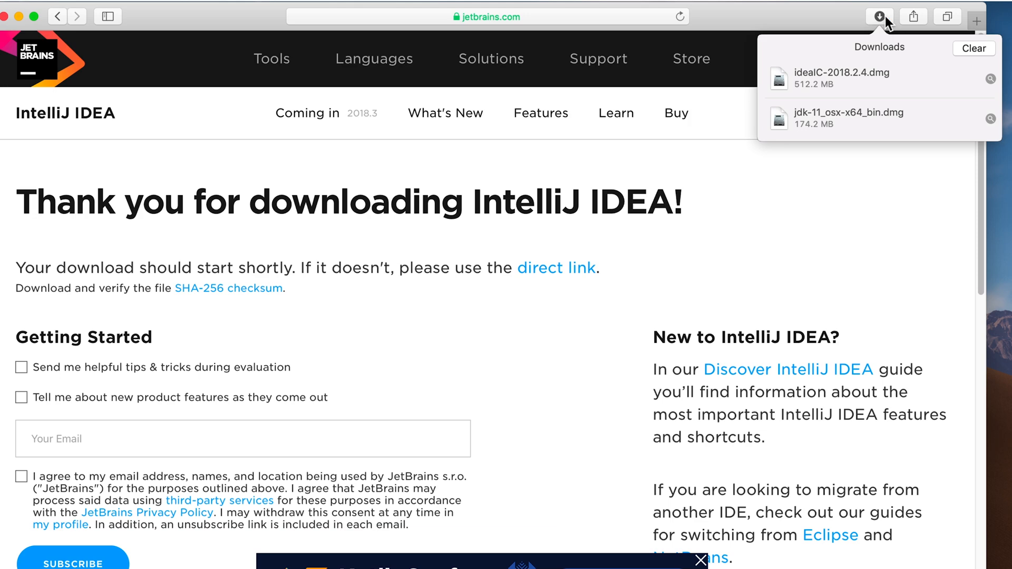
{"action": "mouse_move", "coordinate": [847, 94]}
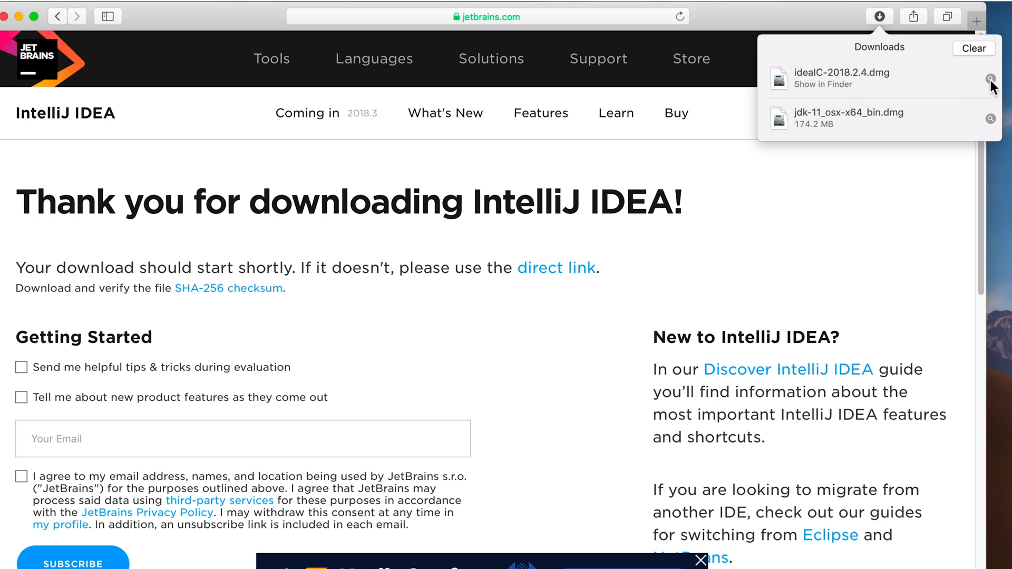
{"action": "left_click", "coordinate": [820, 84]}
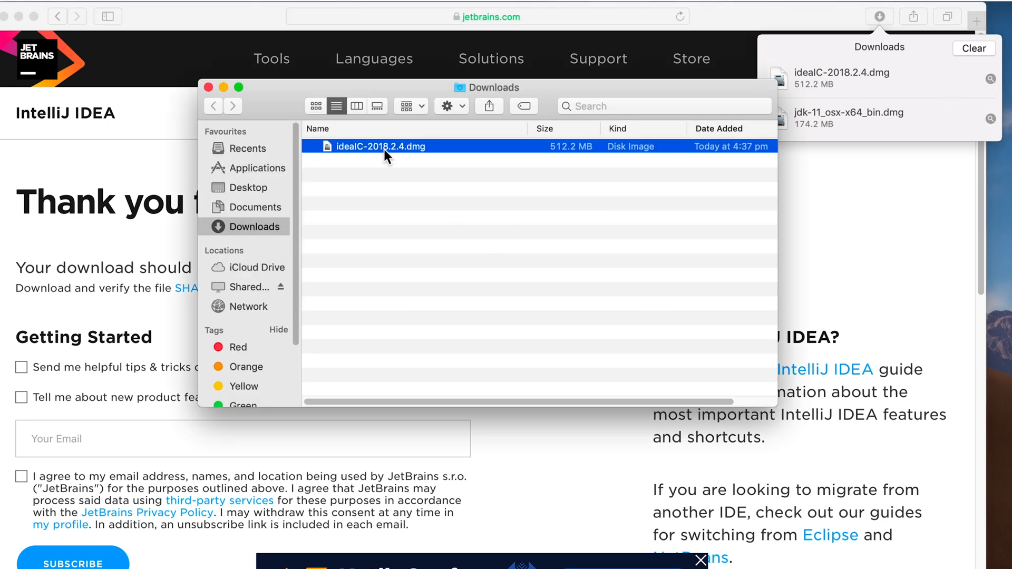
Step: Mount the IntelliJ IDEA CE disk image so its installer window appears
{"action": "double_click", "coordinate": [380, 146]}
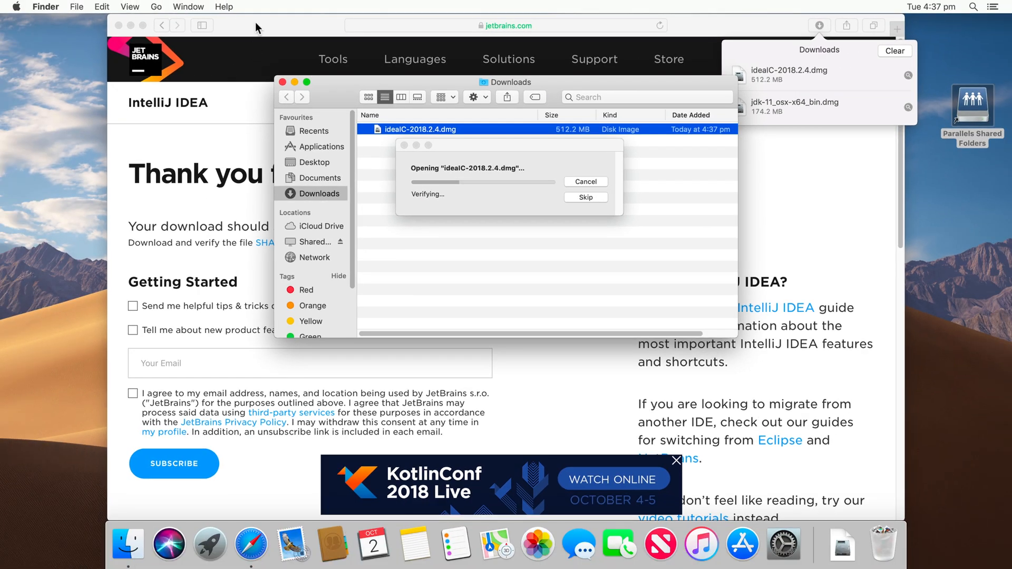
{"action": "left_click", "coordinate": [44, 7]}
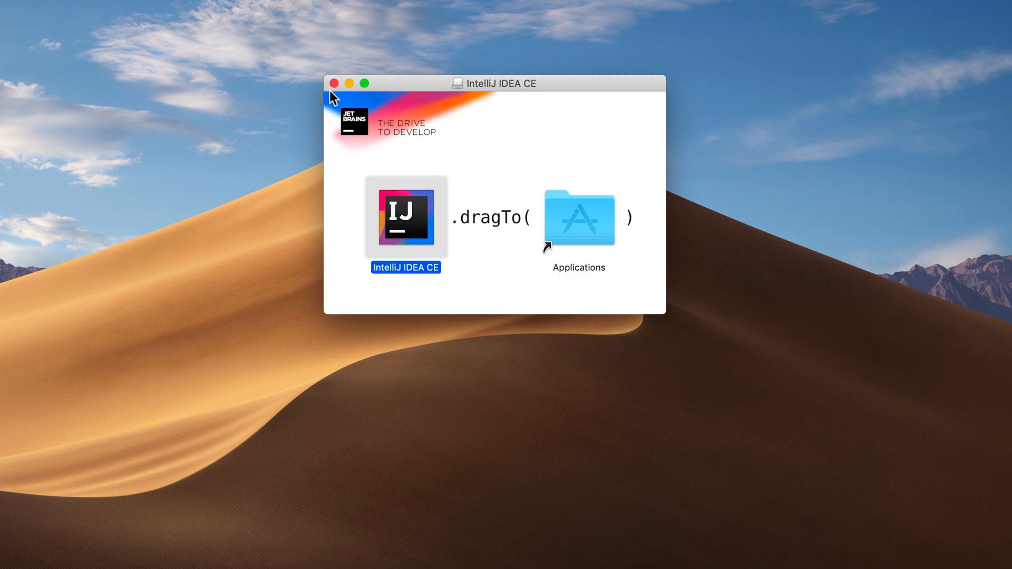
Step: Close the installer window and eject the IntelliJ IDEA CE disk
{"action": "left_click", "coordinate": [334, 83]}
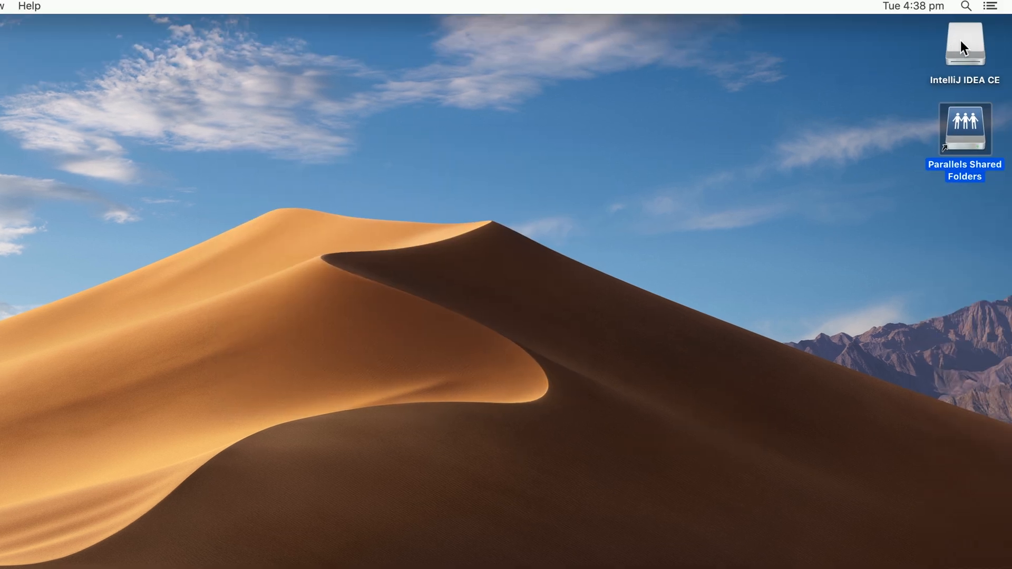
{"action": "right_click", "coordinate": [963, 45]}
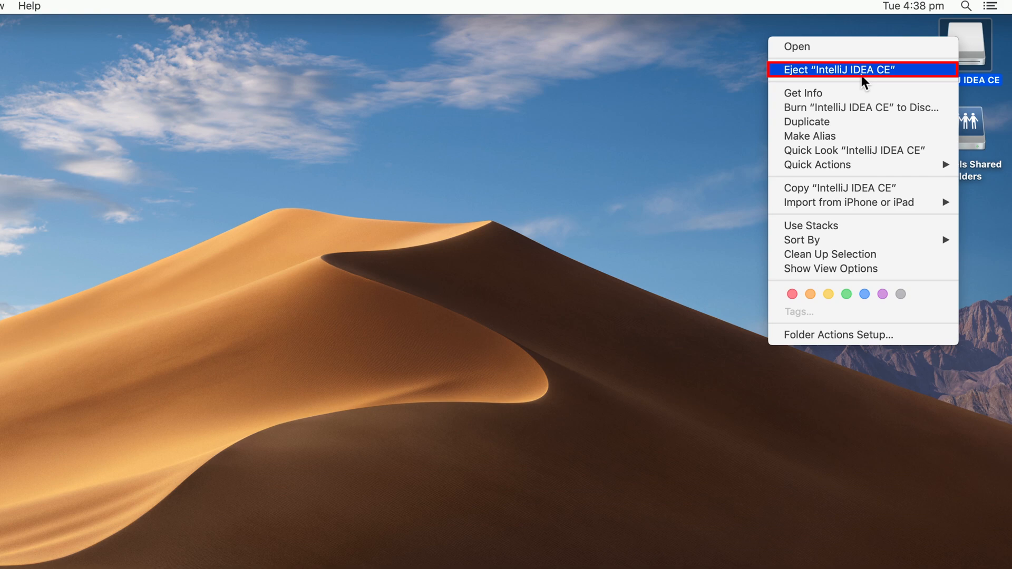
{"action": "left_click", "coordinate": [836, 70]}
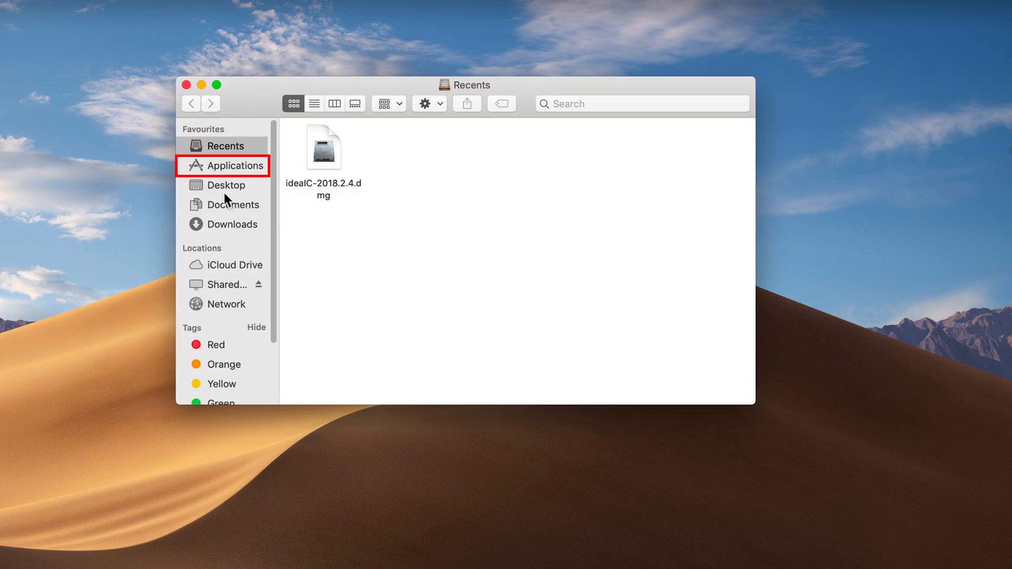
Step: Launch IntelliJ IDEA CE from the Applications folder and close the Finder window
{"action": "left_click", "coordinate": [232, 165]}
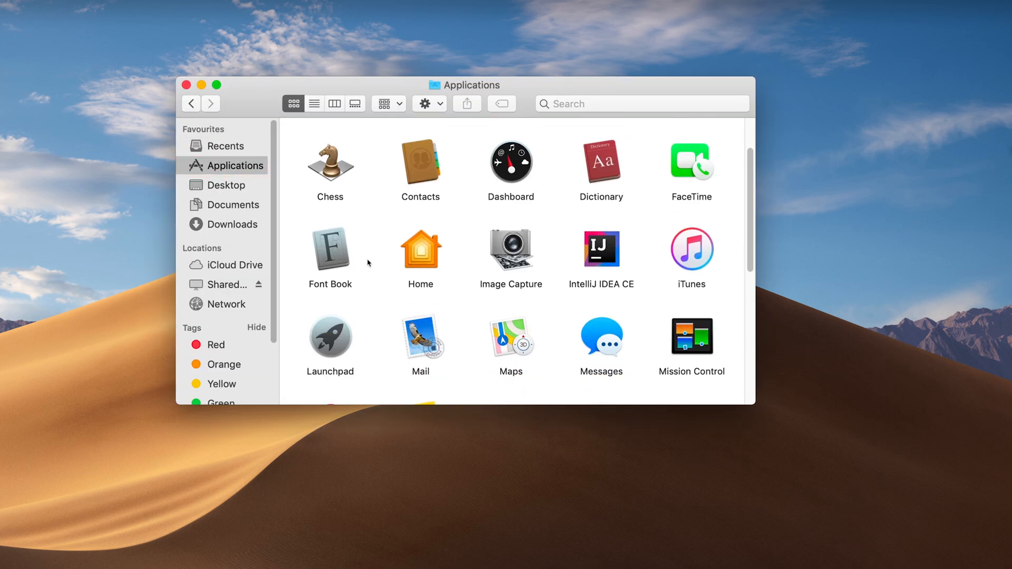
{"action": "left_click", "coordinate": [601, 250]}
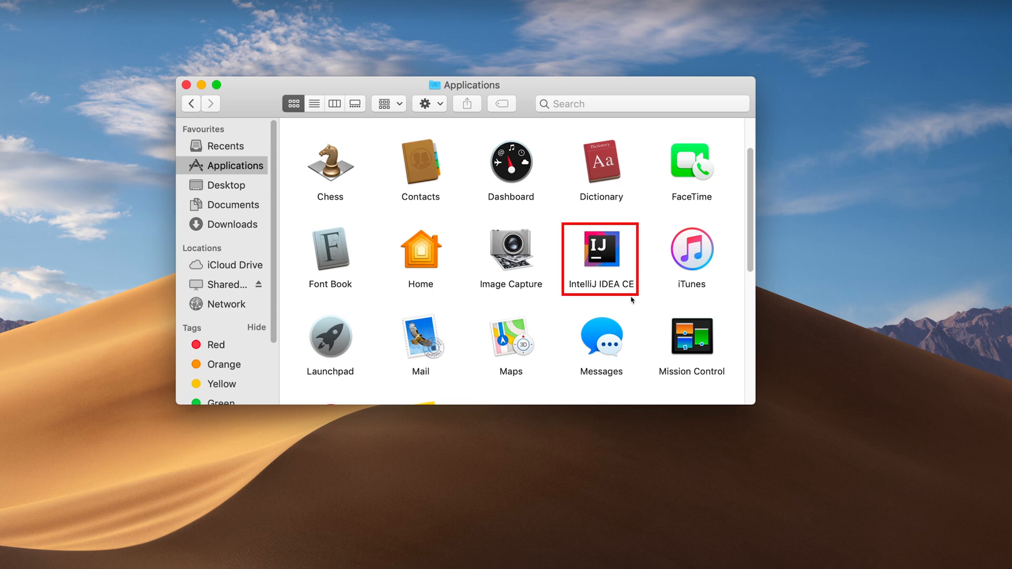
{"action": "left_click", "coordinate": [599, 249]}
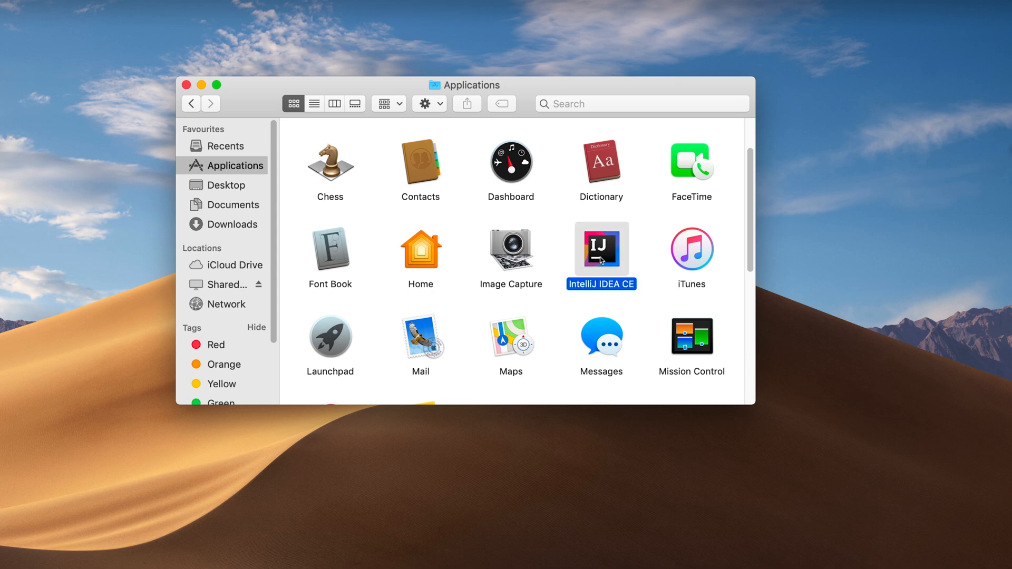
{"action": "mouse_move", "coordinate": [199, 102]}
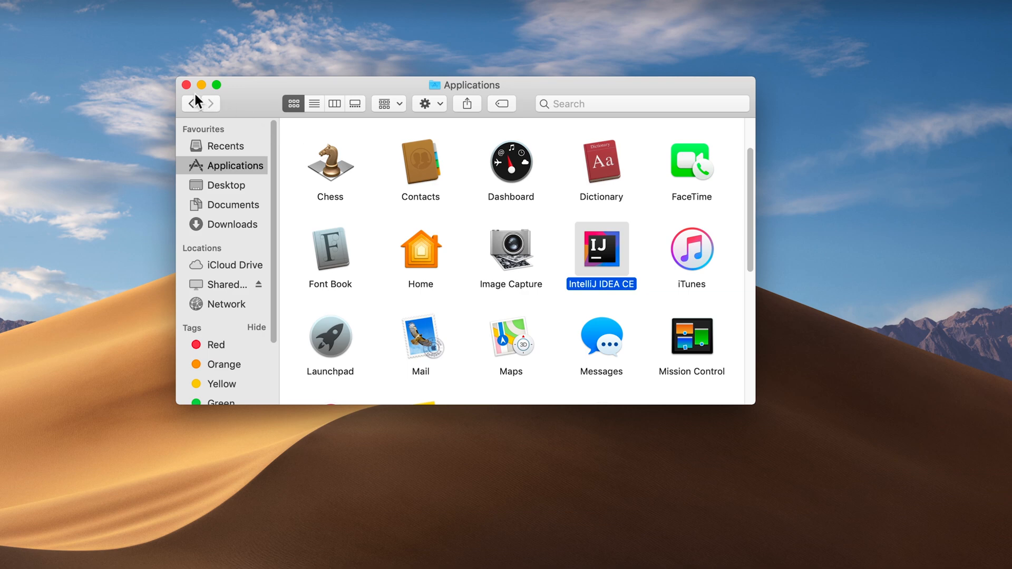
{"action": "left_click", "coordinate": [186, 84]}
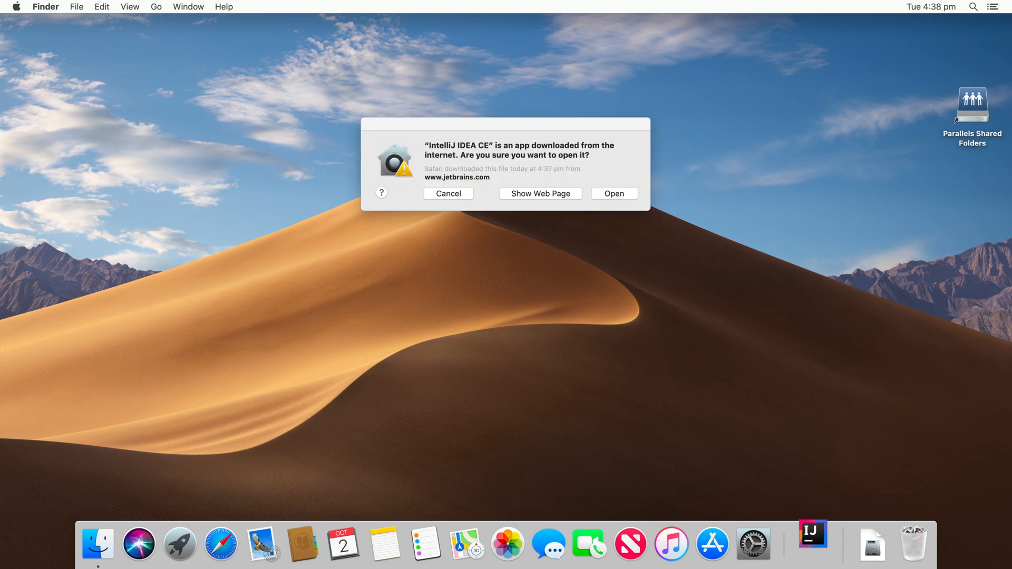
Step: Confirm opening the downloaded app and choose not to import previous settings
{"action": "left_click", "coordinate": [613, 194]}
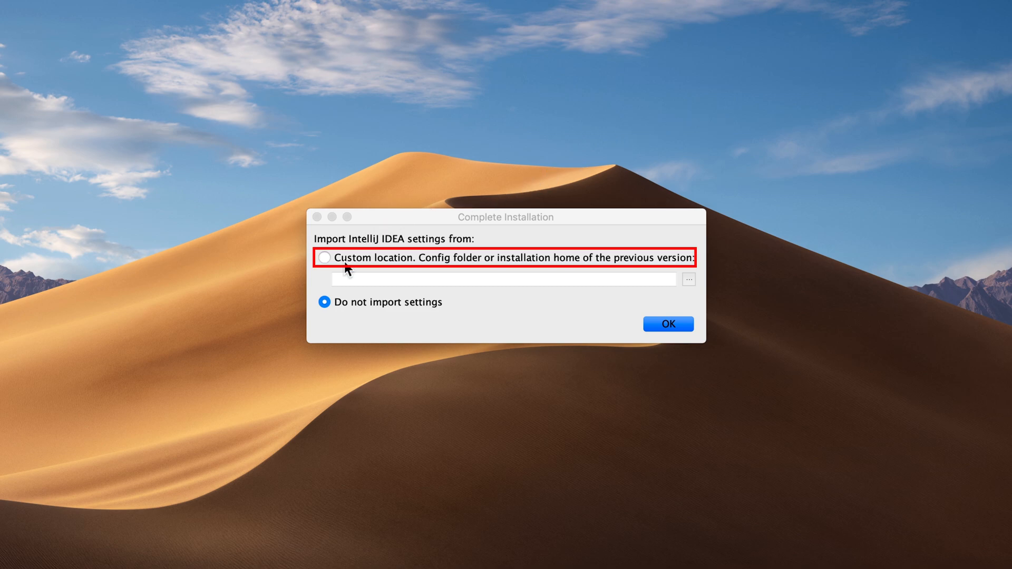
{"action": "left_click", "coordinate": [324, 257]}
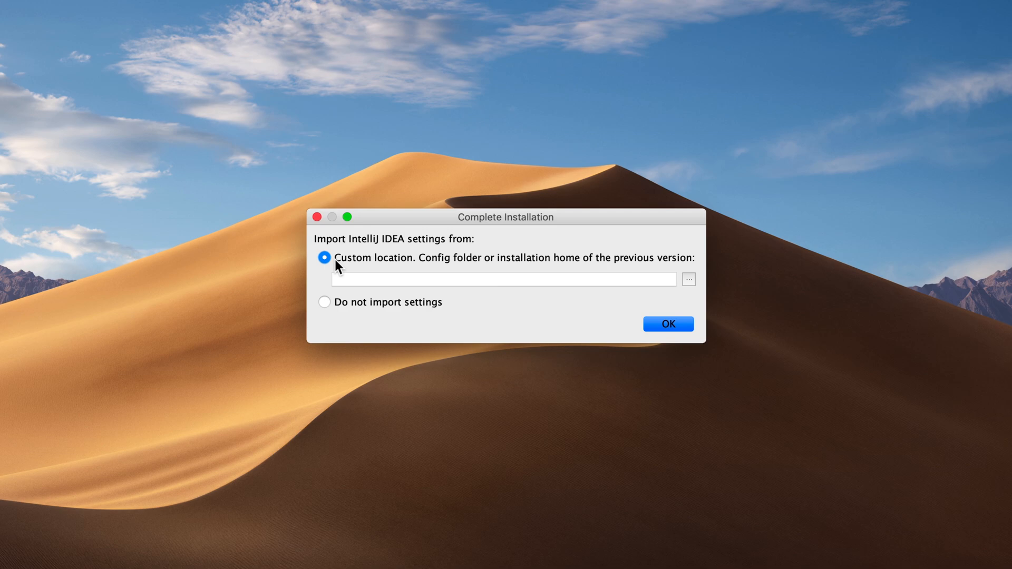
{"action": "left_click", "coordinate": [325, 303]}
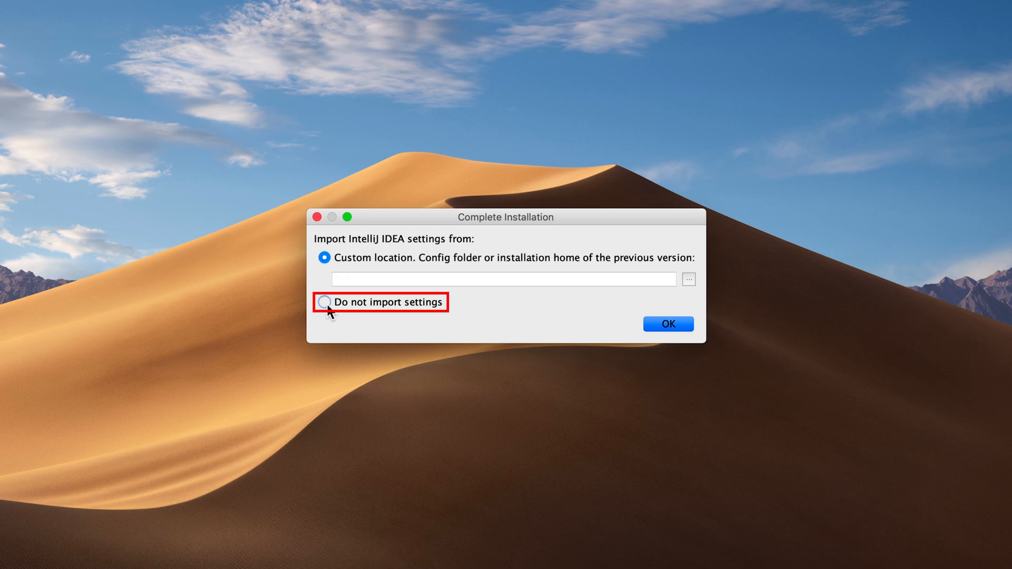
{"action": "left_click", "coordinate": [324, 303]}
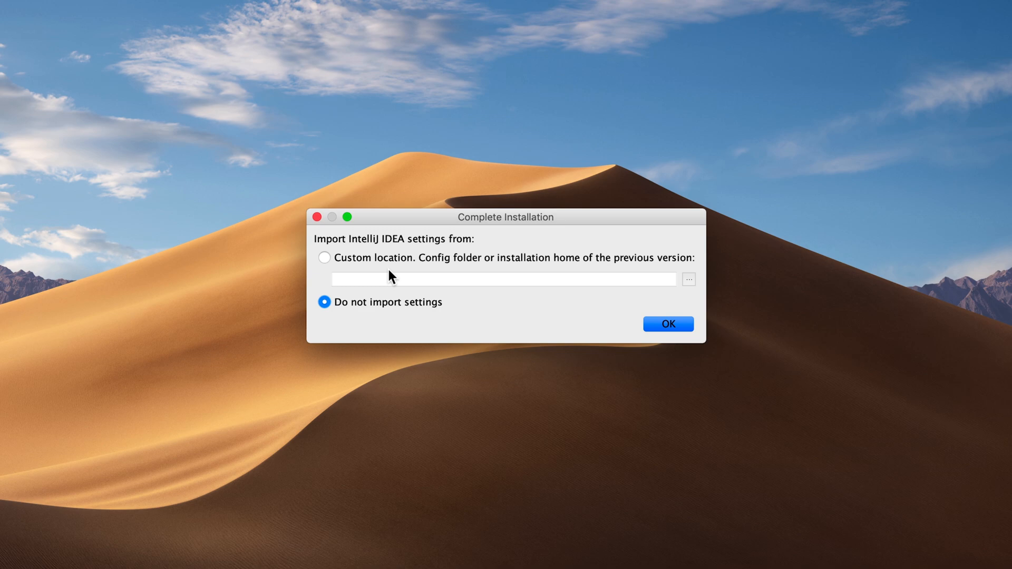
{"action": "mouse_move", "coordinate": [363, 329]}
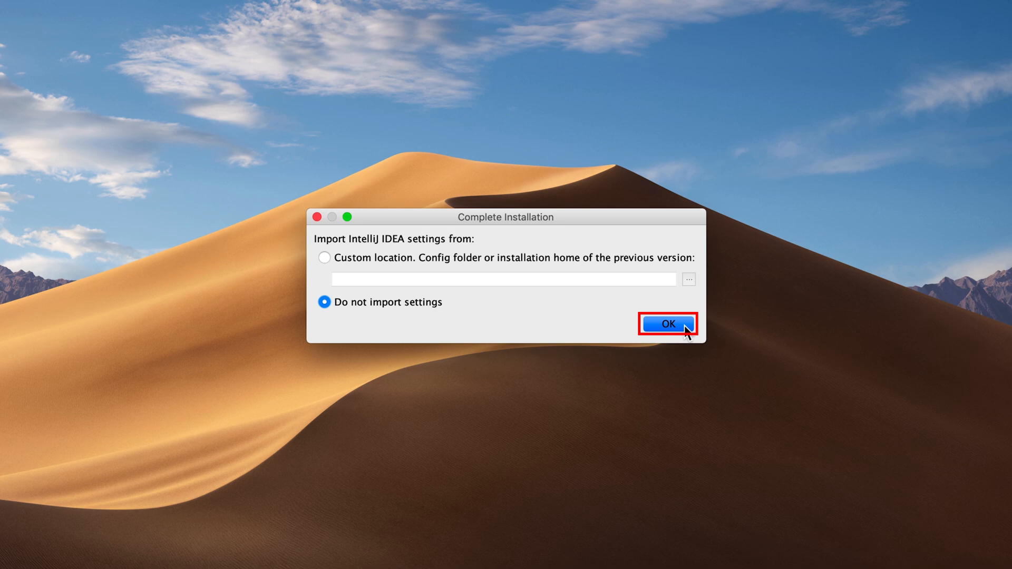
Step: Scroll through and accept the JetBrains Privacy Policy, then decline sharing usage statistics
{"action": "left_click", "coordinate": [667, 324]}
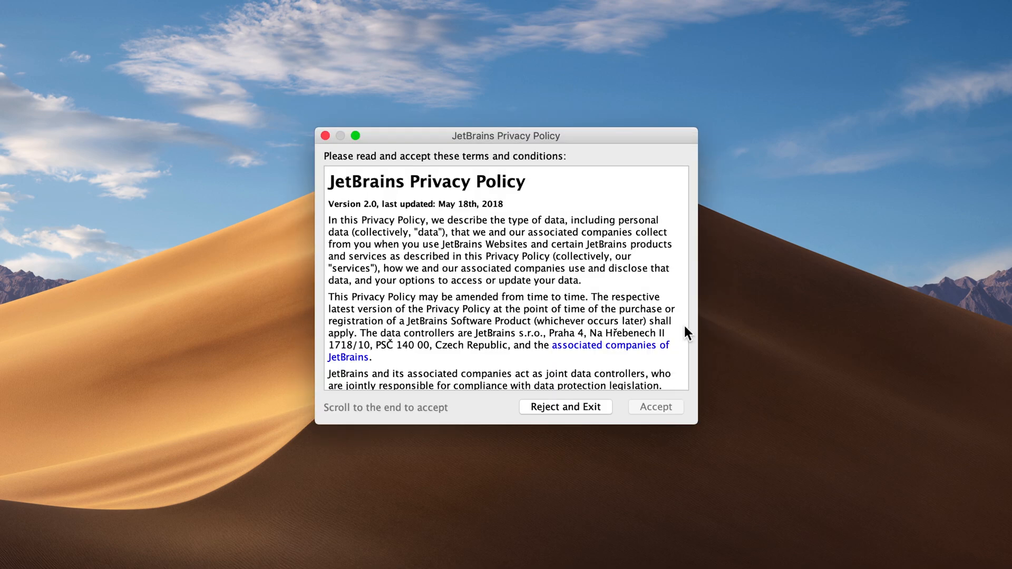
{"action": "mouse_move", "coordinate": [508, 282]}
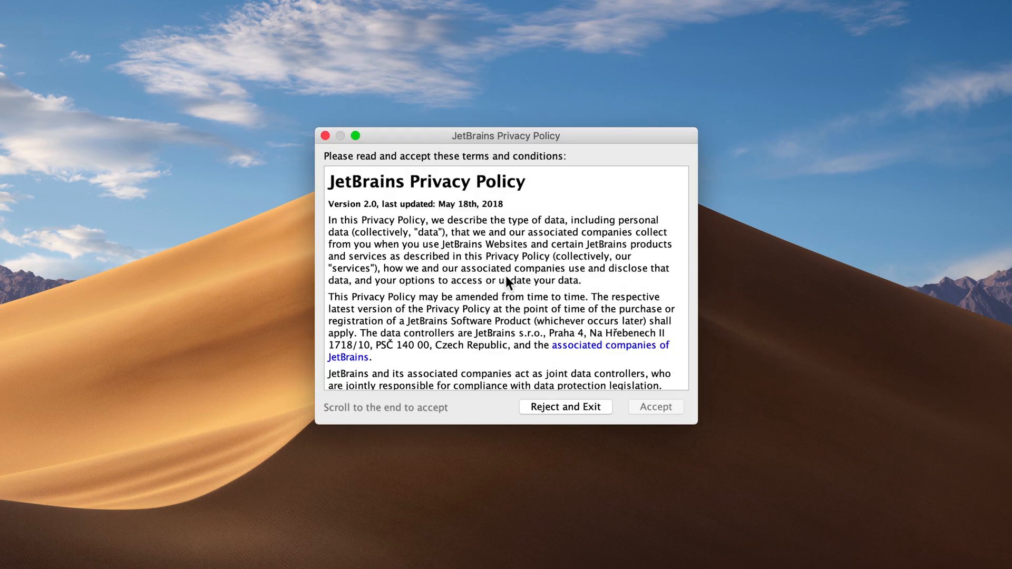
{"action": "scroll", "scroll_direction": "down", "scroll_amount": 3}
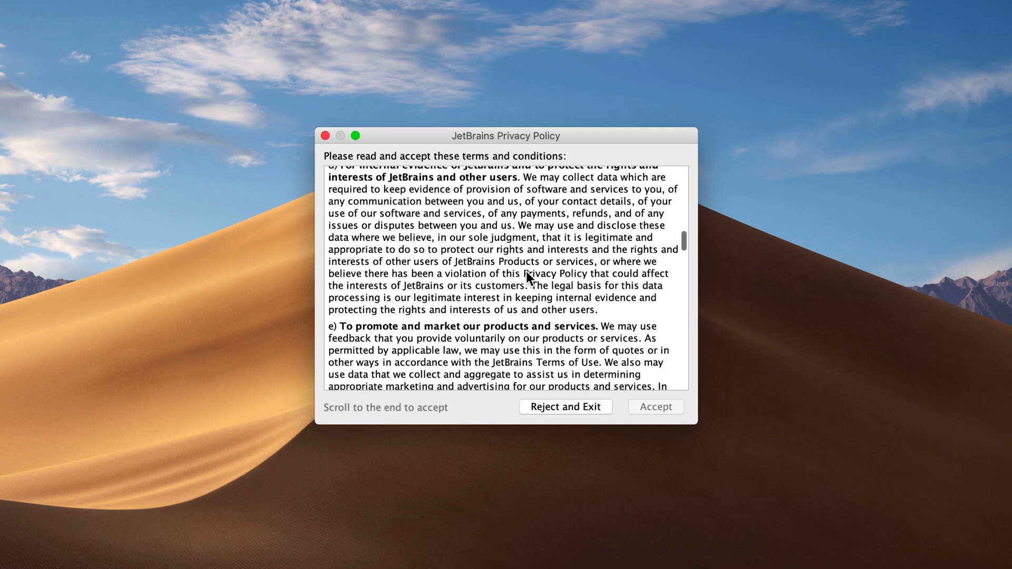
{"action": "scroll", "scroll_direction": "down", "scroll_amount": 3}
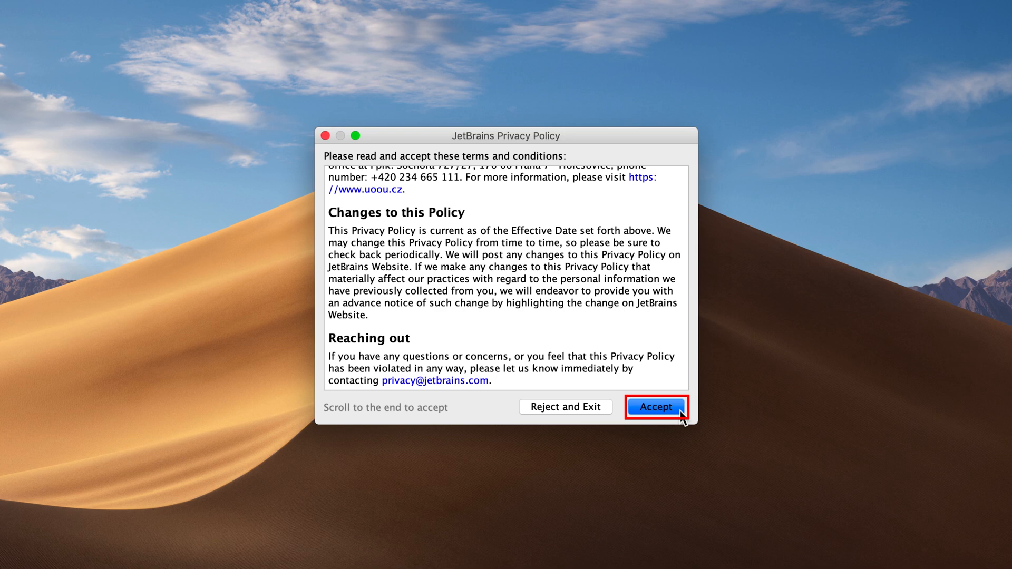
{"action": "left_click", "coordinate": [656, 407]}
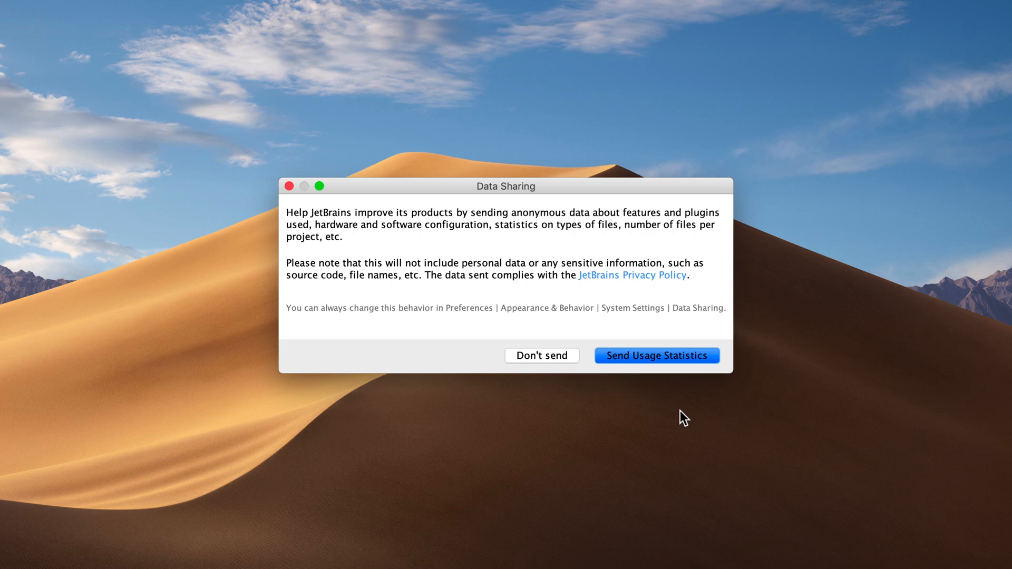
{"action": "mouse_move", "coordinate": [524, 368]}
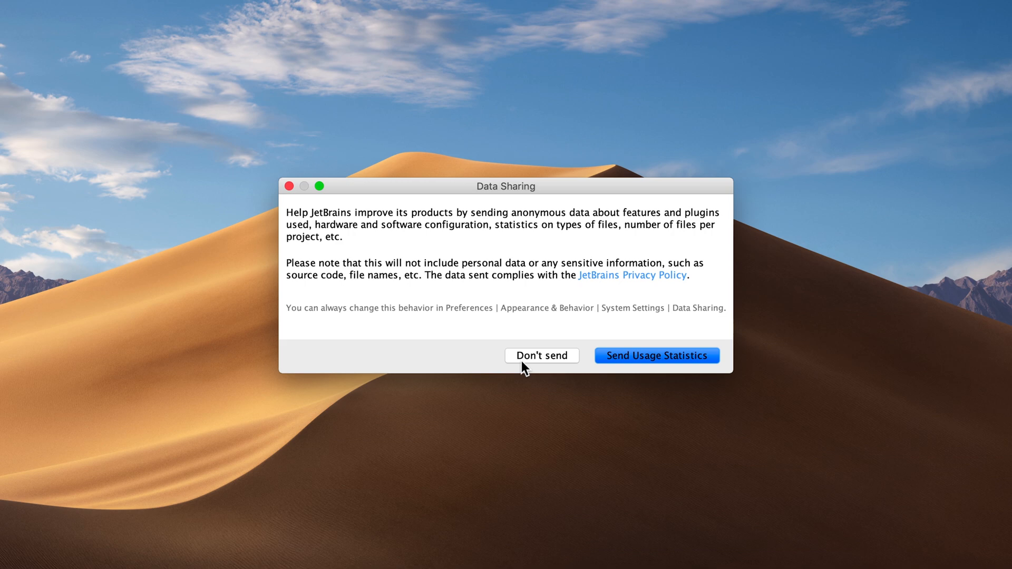
{"action": "left_click", "coordinate": [541, 355]}
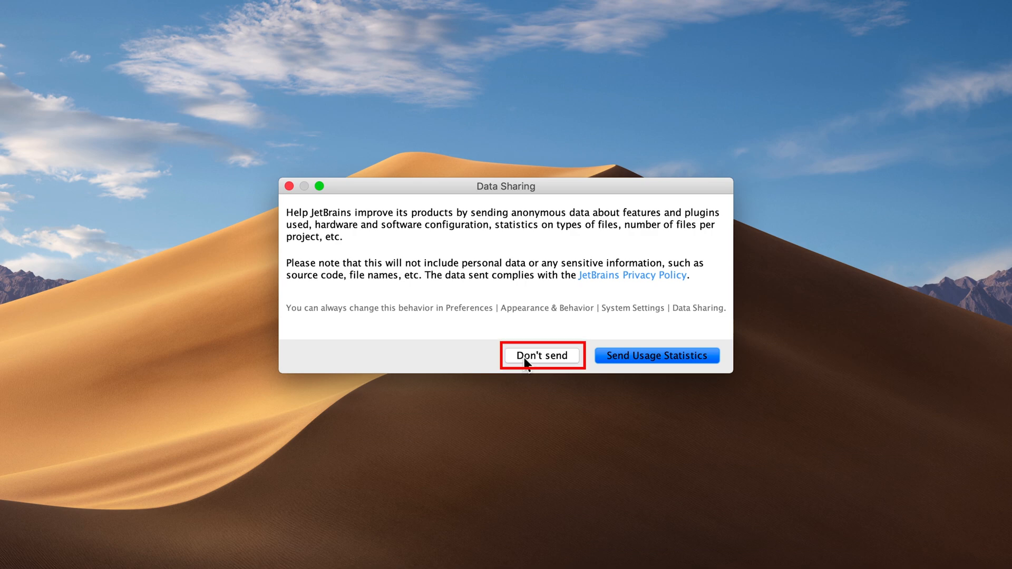
Step: Decline usage statistics and set the UI theme to Light instead of Darcula
{"action": "left_click", "coordinate": [541, 356]}
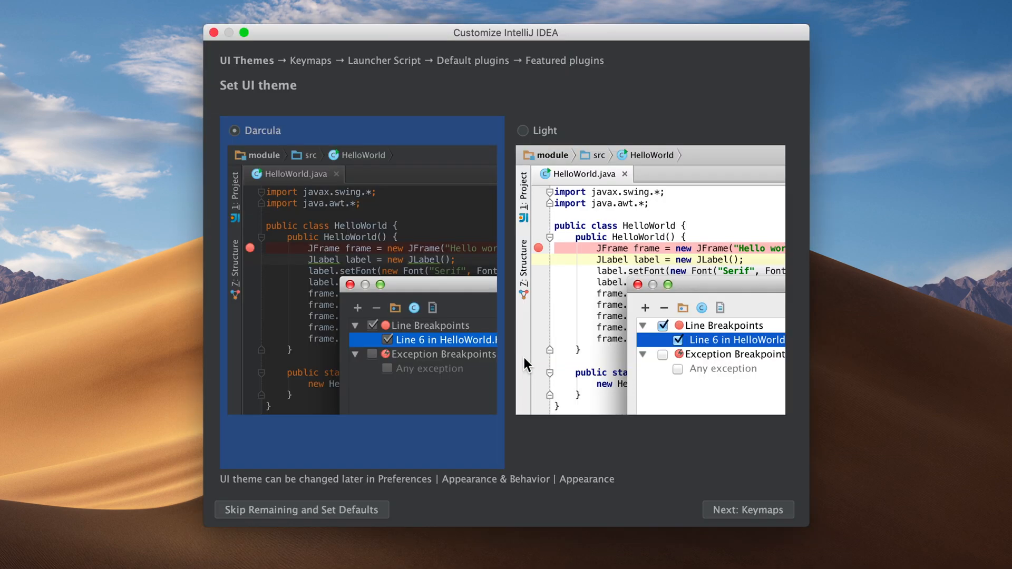
{"action": "mouse_move", "coordinate": [528, 158]}
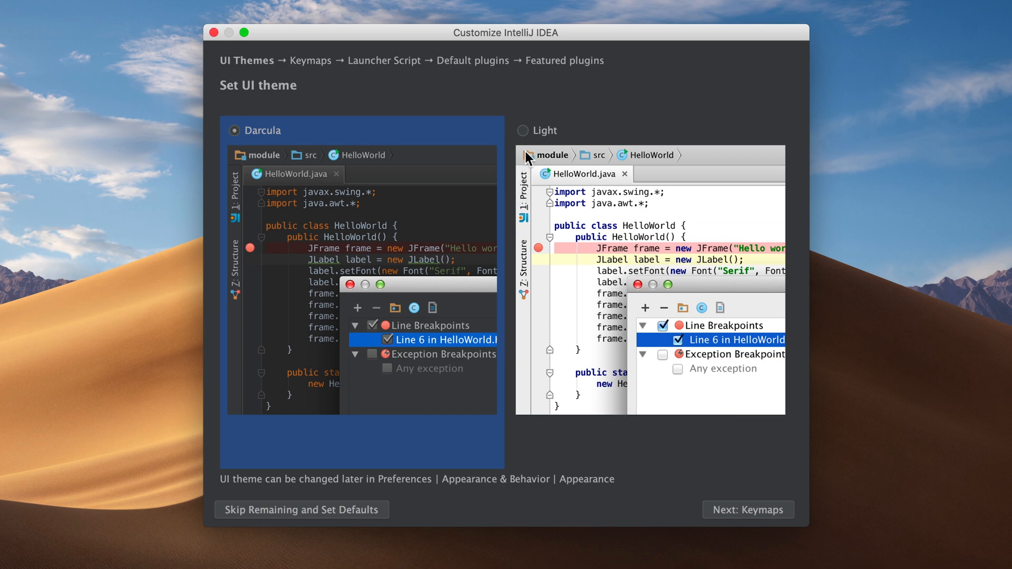
{"action": "left_click", "coordinate": [524, 132]}
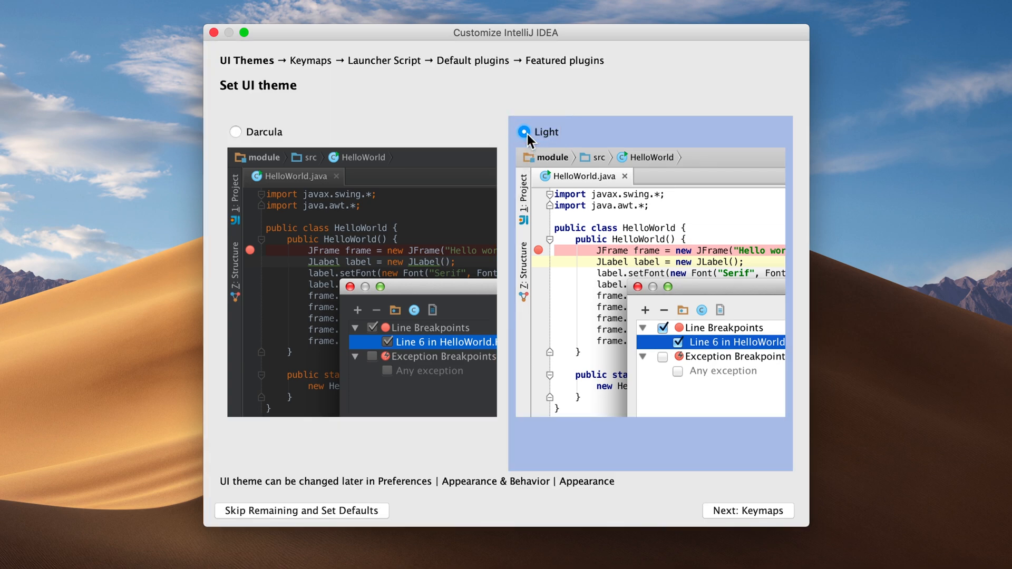
{"action": "mouse_move", "coordinate": [258, 136]}
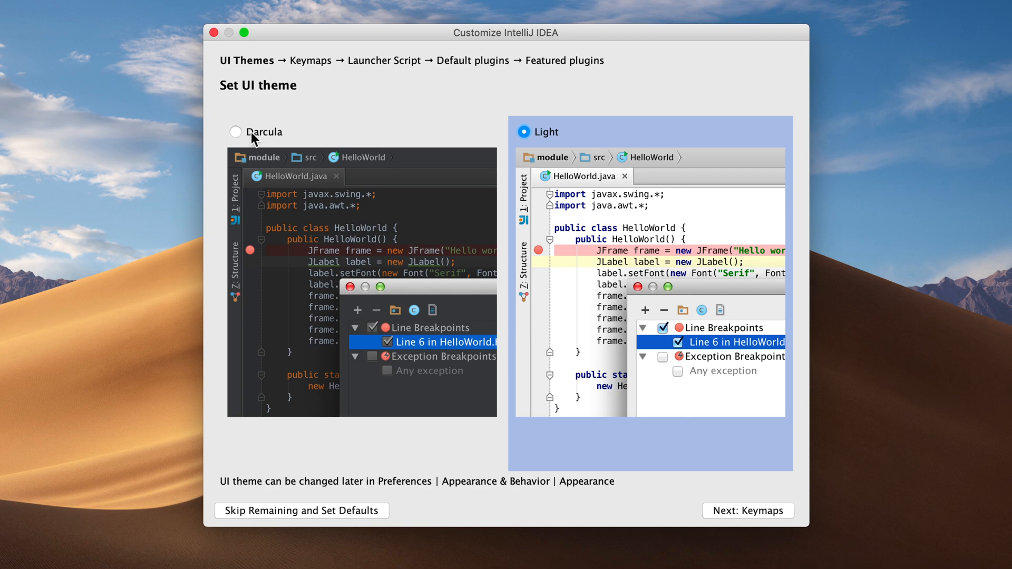
{"action": "mouse_move", "coordinate": [499, 89]}
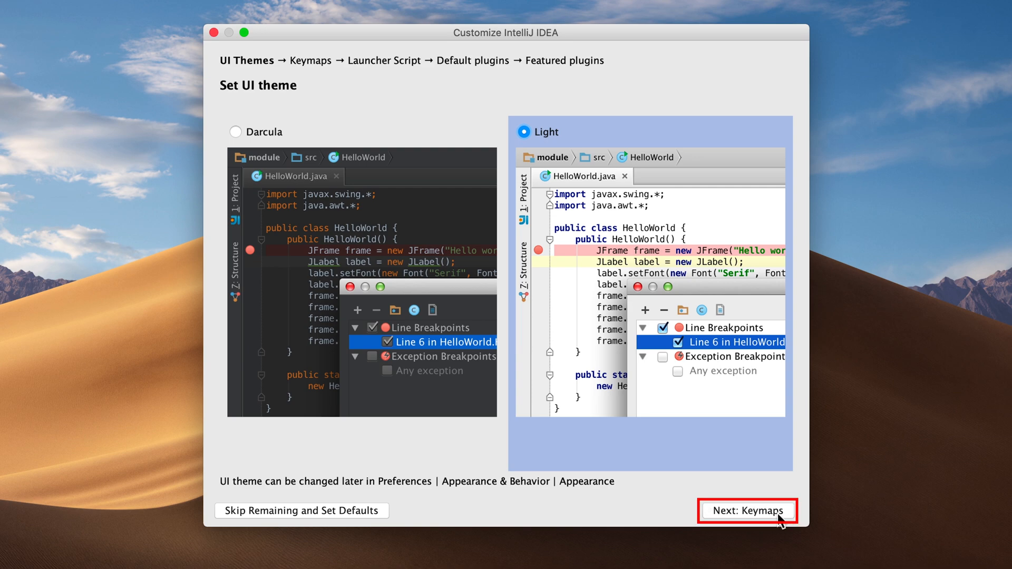
Step: Advance to the keymap step keeping the Mac OS X 10.5+ new-user keymap
{"action": "left_click", "coordinate": [746, 510]}
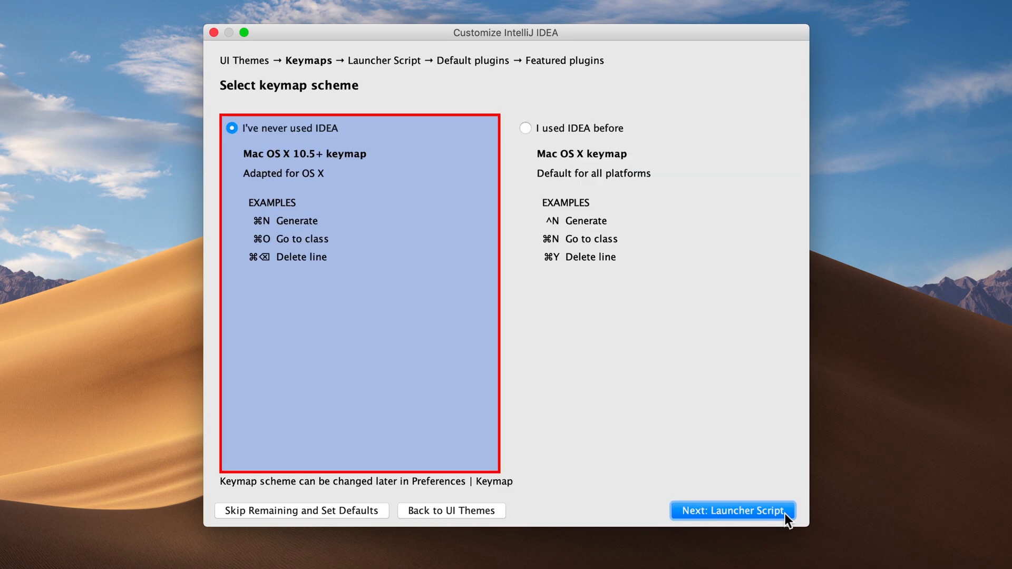
{"action": "mouse_move", "coordinate": [671, 436]}
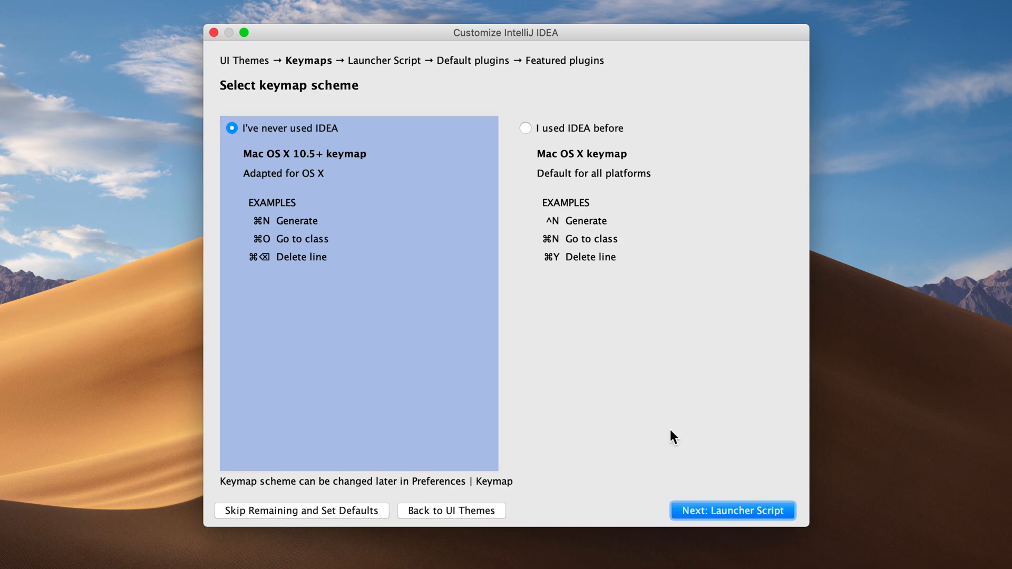
{"action": "mouse_move", "coordinate": [568, 292]}
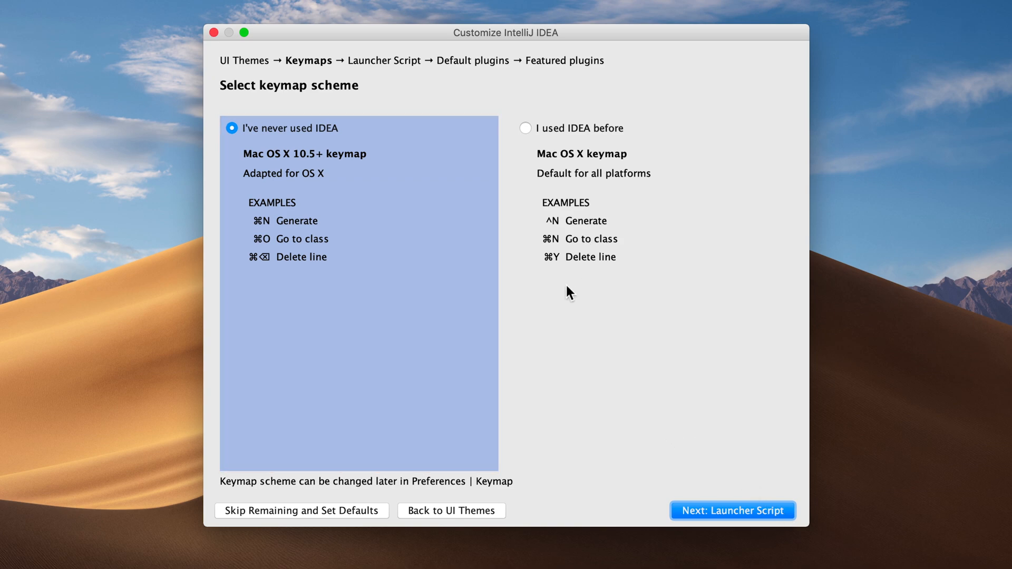
{"action": "mouse_move", "coordinate": [635, 507]}
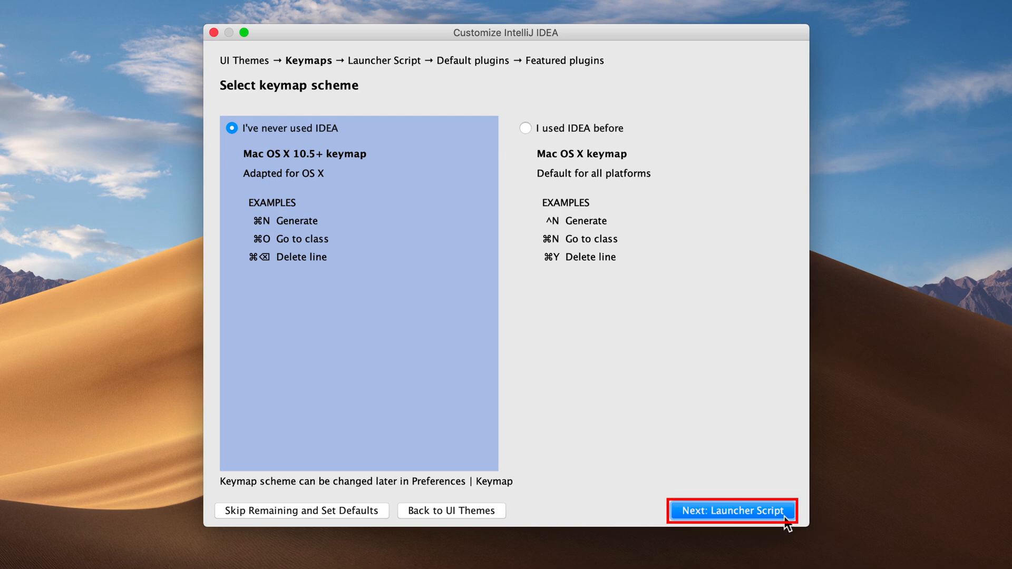
Step: Enable the command-line launcher script at /usr/local/bin/idea and continue
{"action": "left_click", "coordinate": [731, 510]}
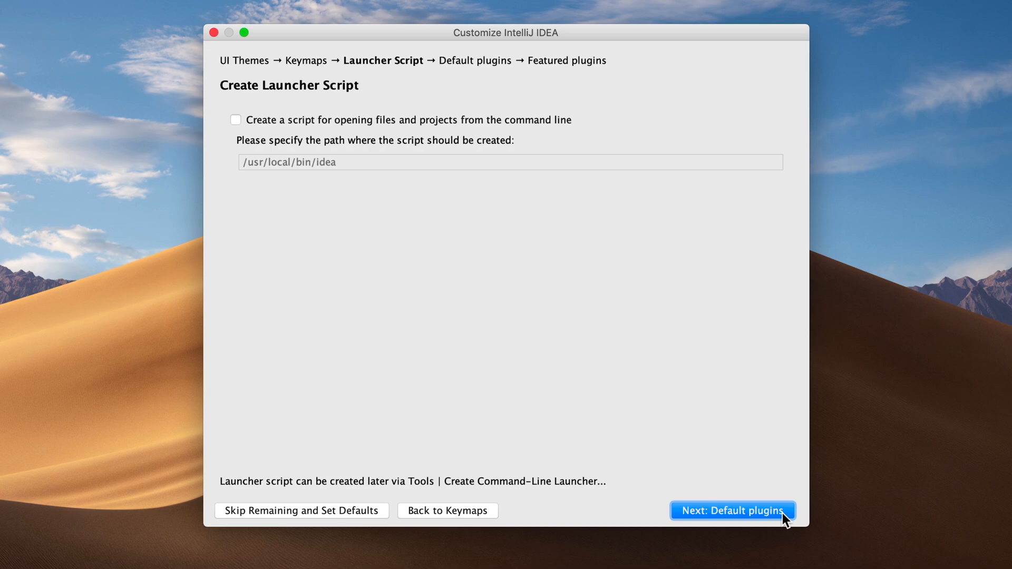
{"action": "mouse_move", "coordinate": [241, 157]}
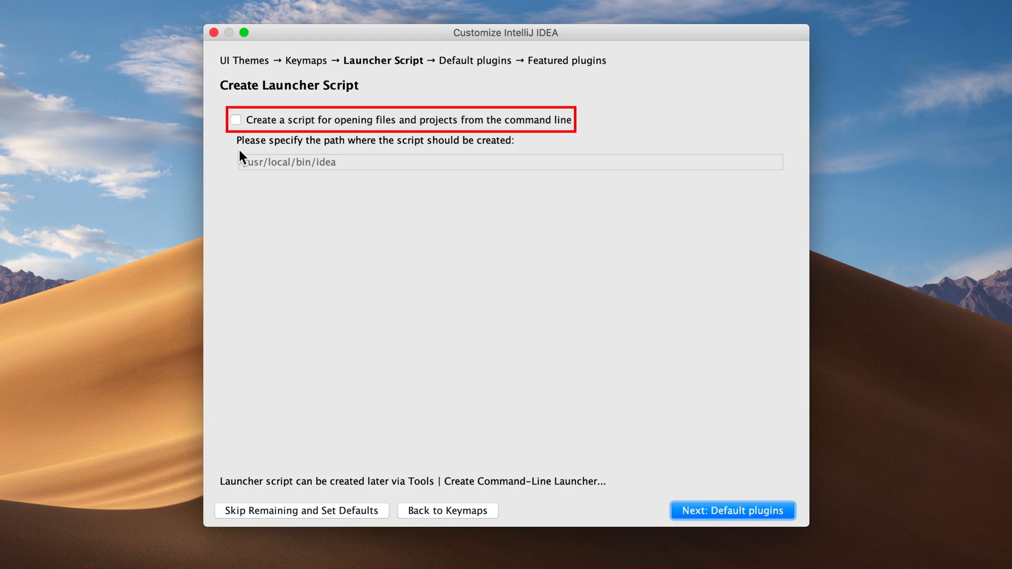
{"action": "left_click", "coordinate": [236, 119]}
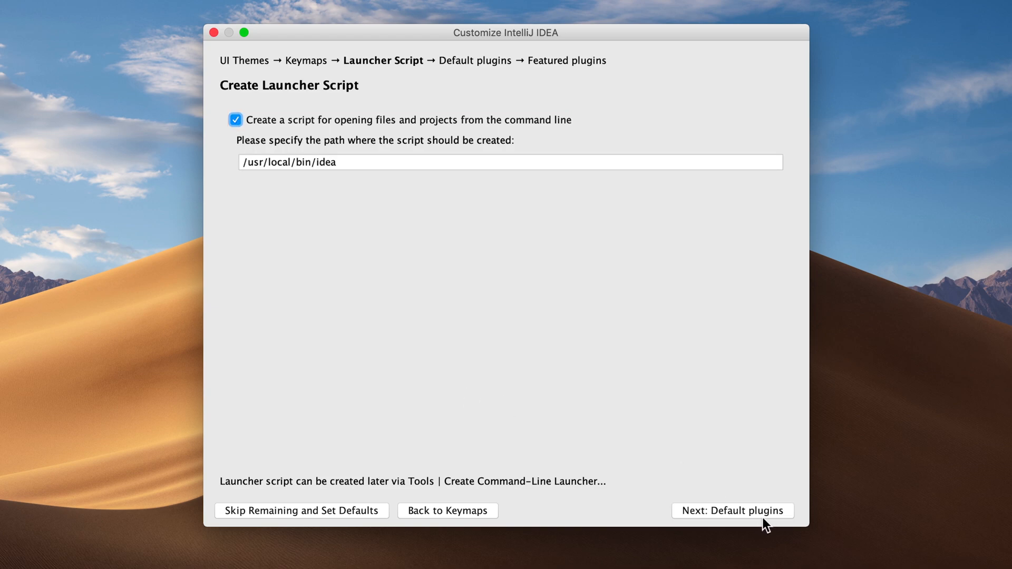
{"action": "mouse_move", "coordinate": [781, 518]}
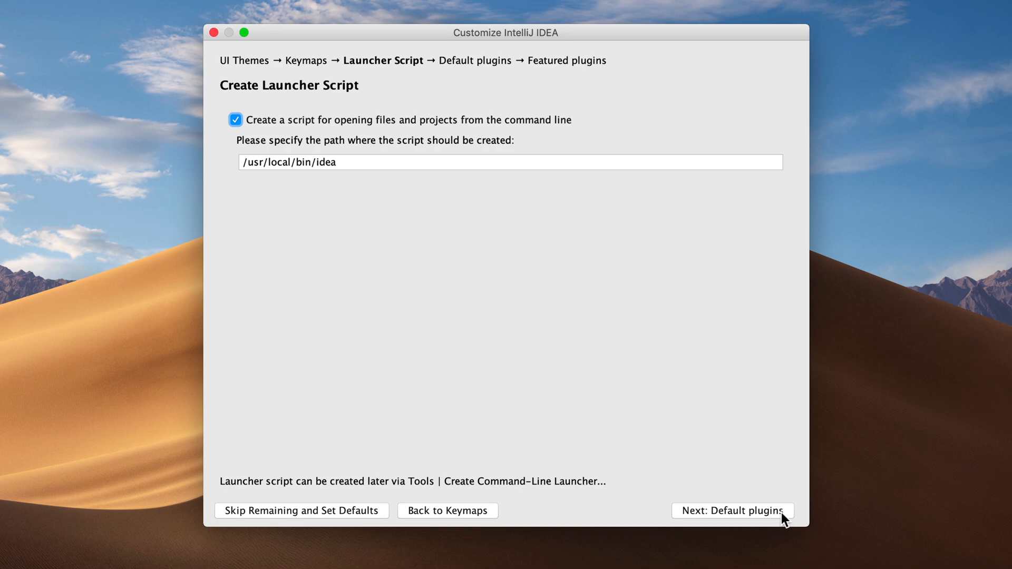
{"action": "left_click", "coordinate": [729, 510]}
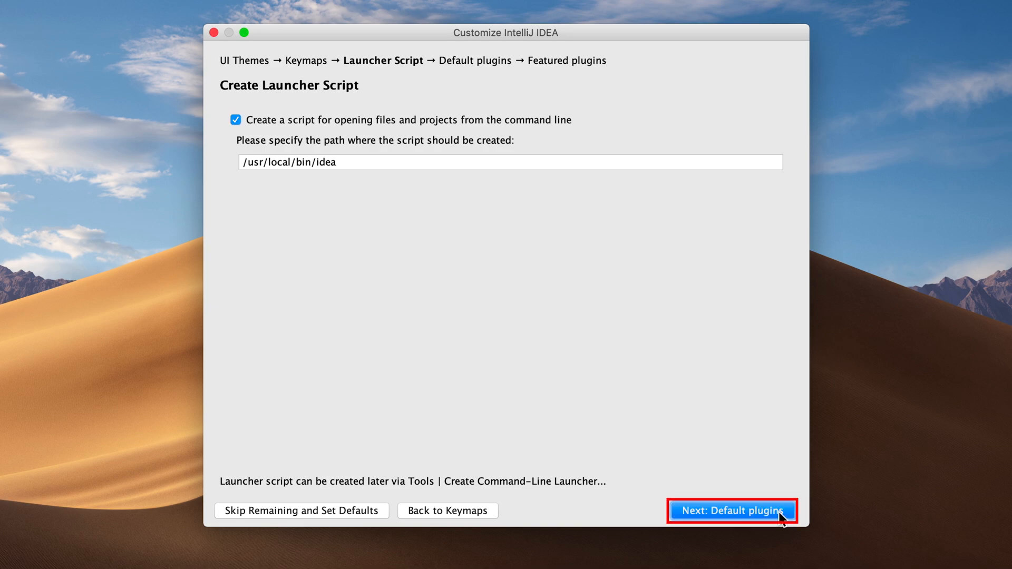
Step: Continue past the default plugins step keeping every default plugin enabled
{"action": "left_click", "coordinate": [729, 510]}
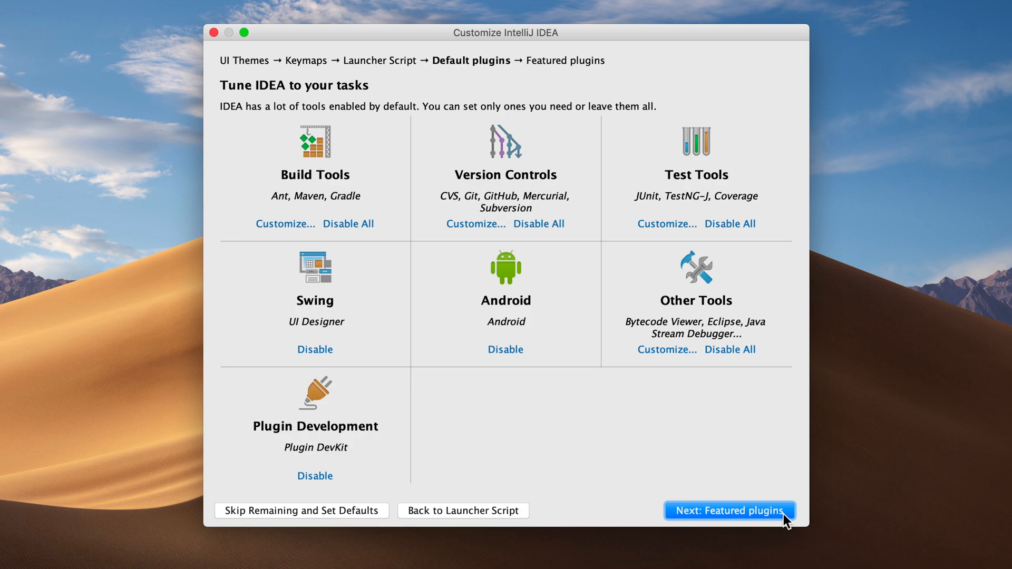
{"action": "left_click", "coordinate": [728, 510]}
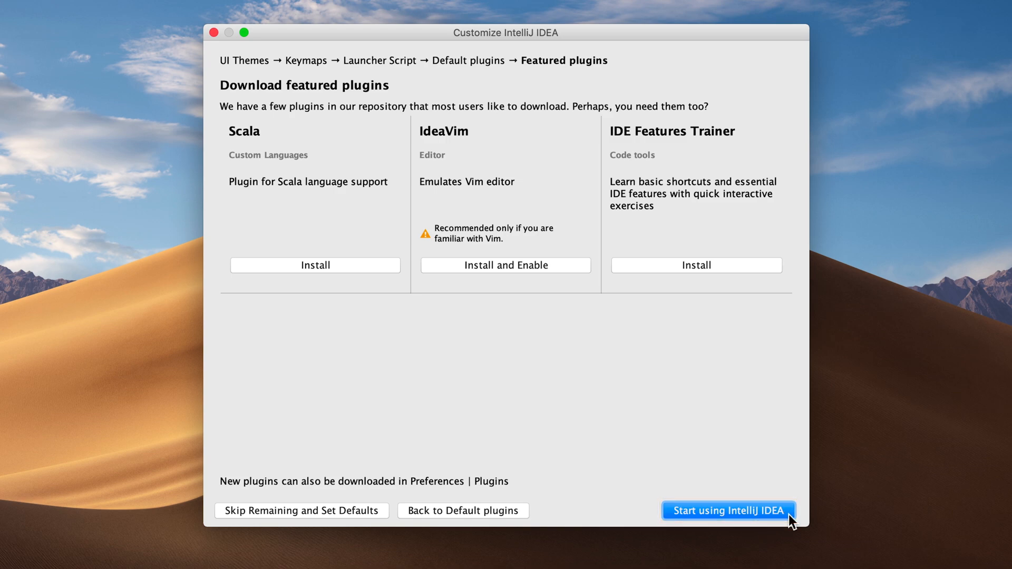
Step: Finish the setup wizard and authorize the launcher script with the macOS password
{"action": "left_click", "coordinate": [725, 510]}
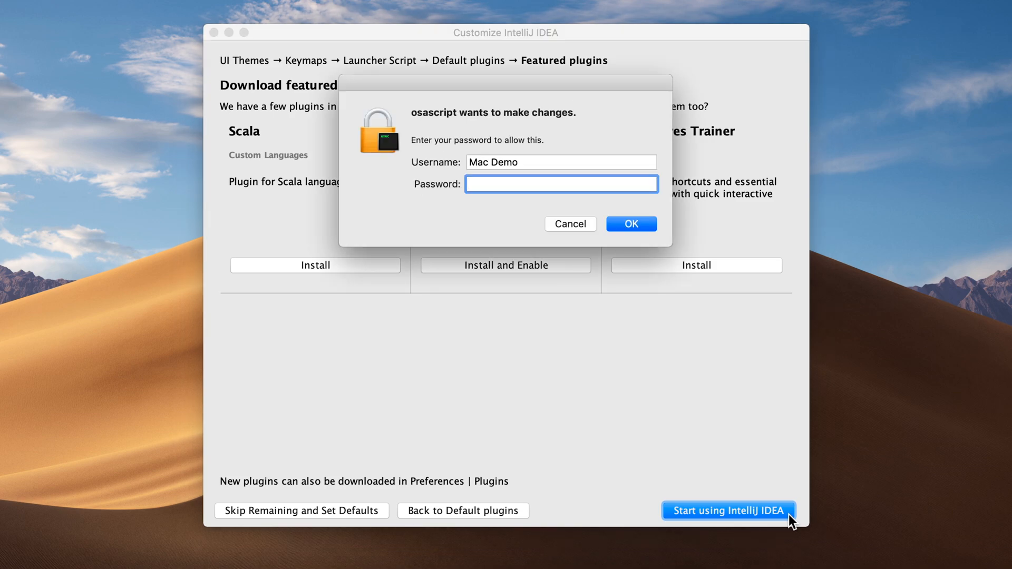
{"action": "type", "text": "•••"}
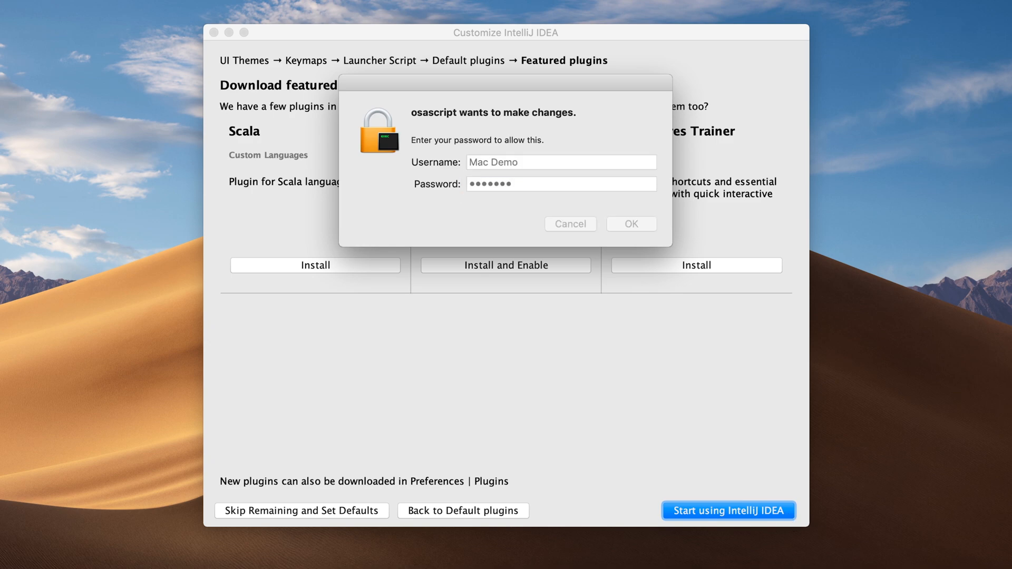
{"action": "left_click", "coordinate": [631, 223]}
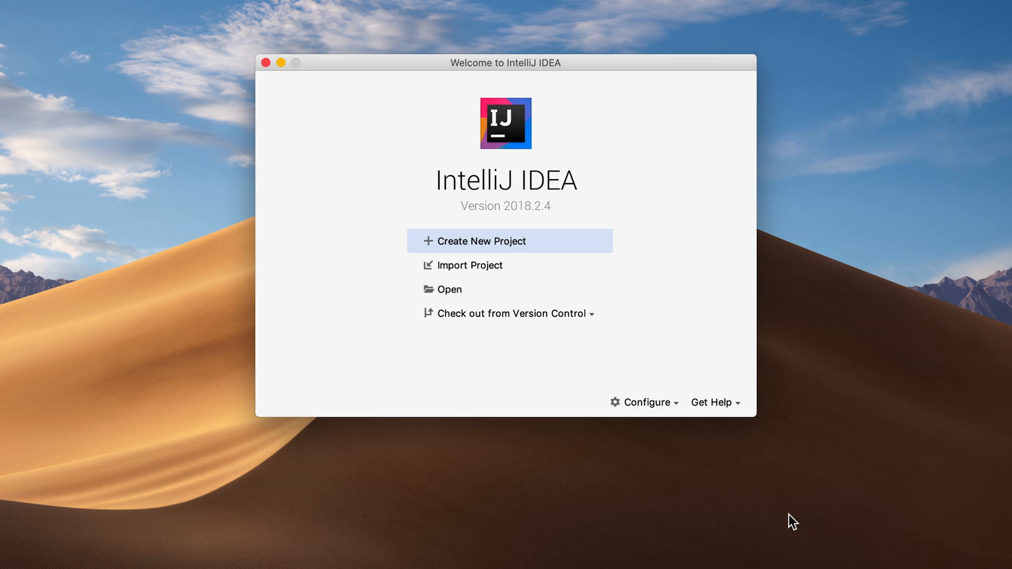
{"action": "mouse_move", "coordinate": [647, 402]}
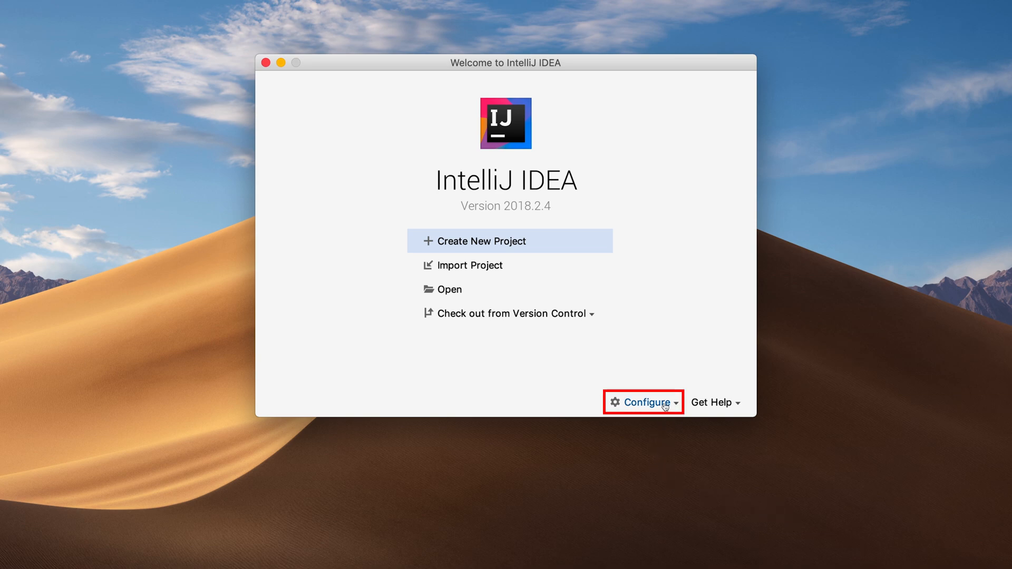
Step: Reach Configure > Project Defaults > Project Structure from the Welcome screen
{"action": "left_click", "coordinate": [643, 401]}
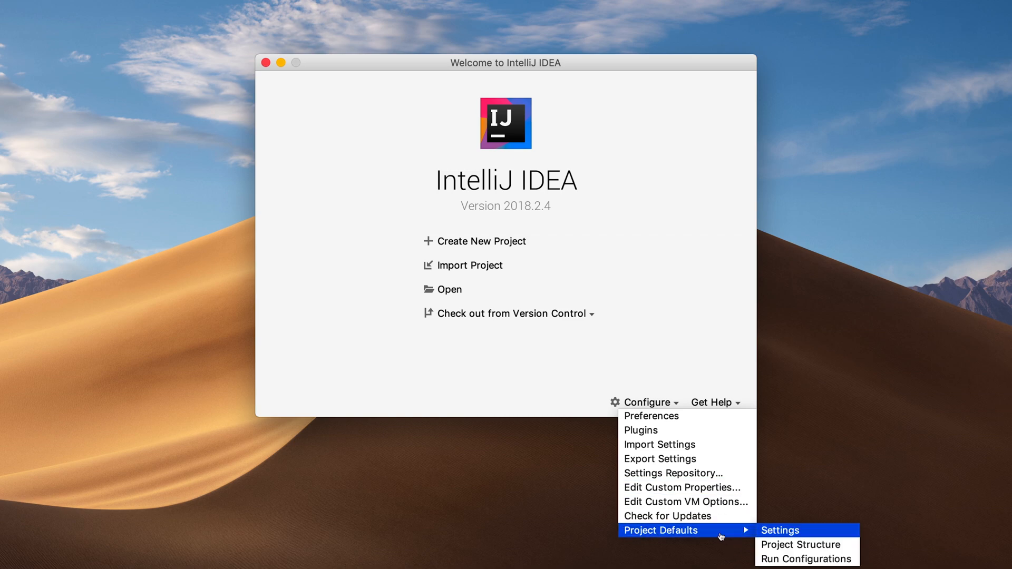
{"action": "mouse_move", "coordinate": [800, 545]}
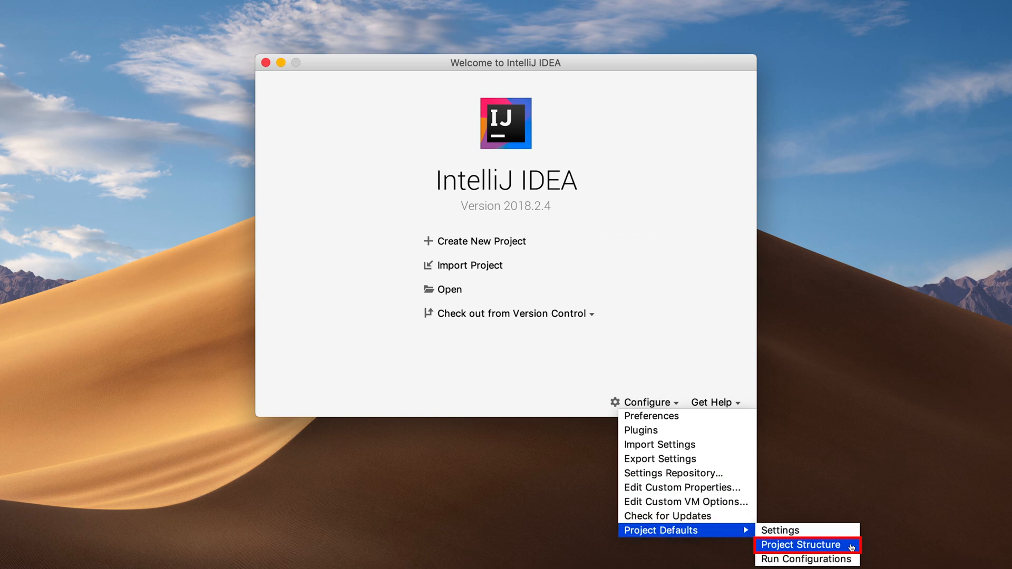
{"action": "left_click", "coordinate": [800, 545]}
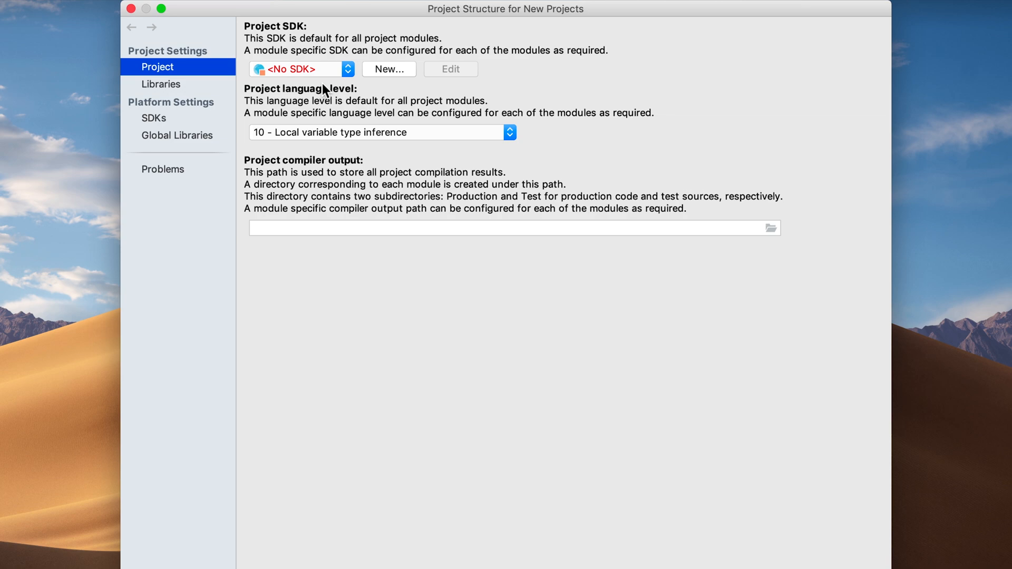
Step: Set the default Project SDK to 11 instead of No SDK
{"action": "left_click", "coordinate": [301, 69]}
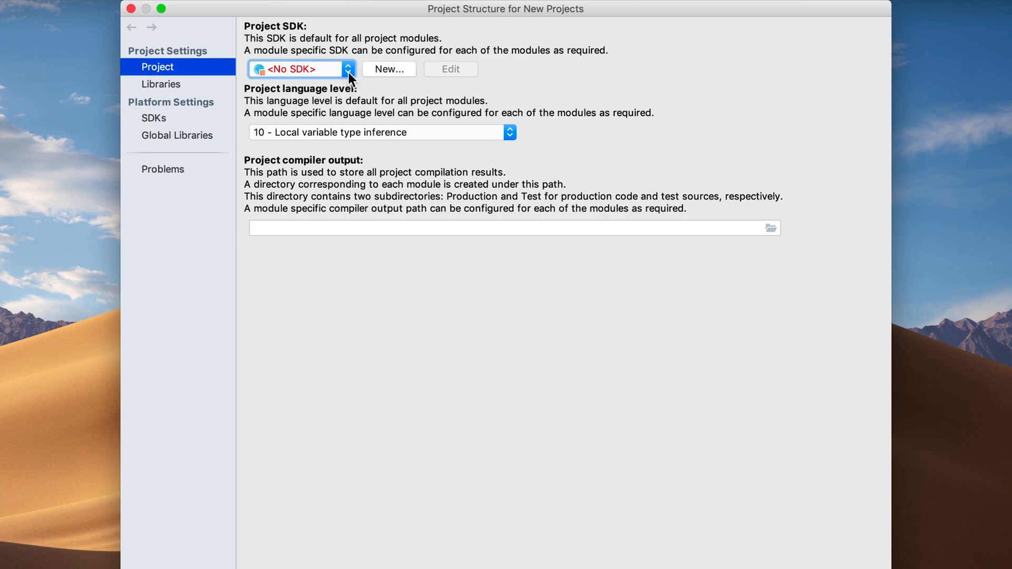
{"action": "left_click", "coordinate": [348, 68]}
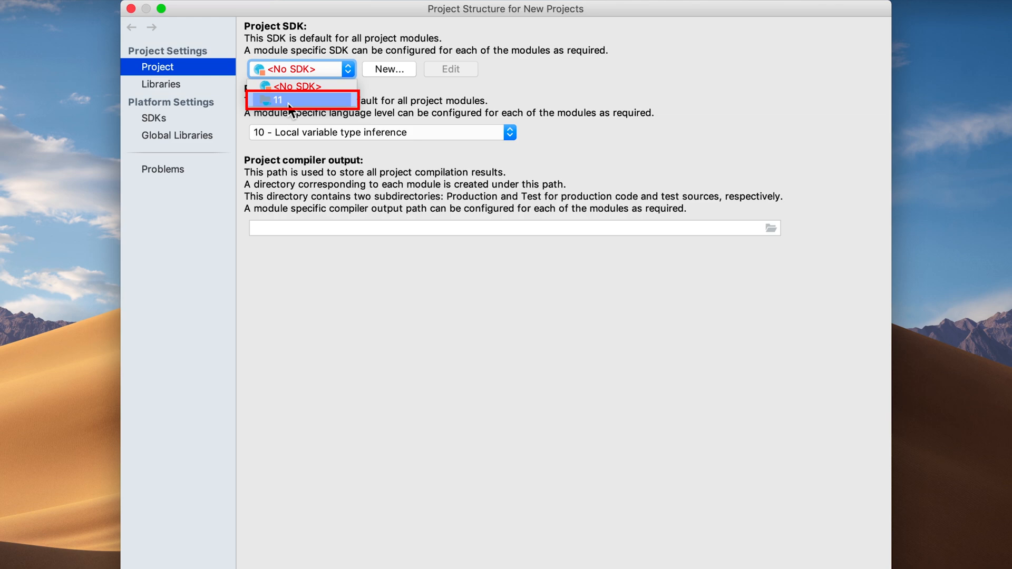
{"action": "mouse_move", "coordinate": [284, 107]}
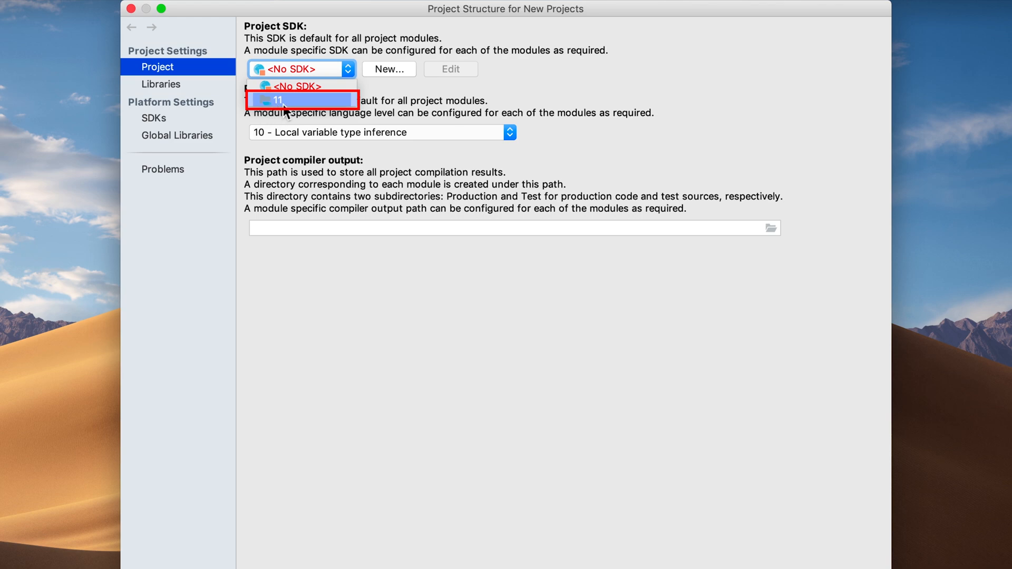
{"action": "mouse_move", "coordinate": [309, 107]}
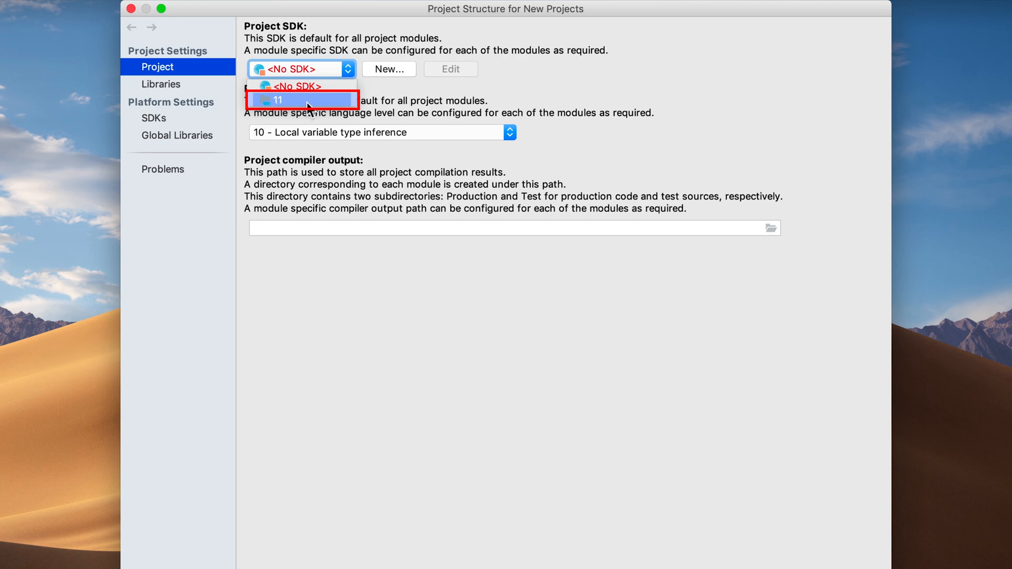
{"action": "left_click", "coordinate": [302, 99]}
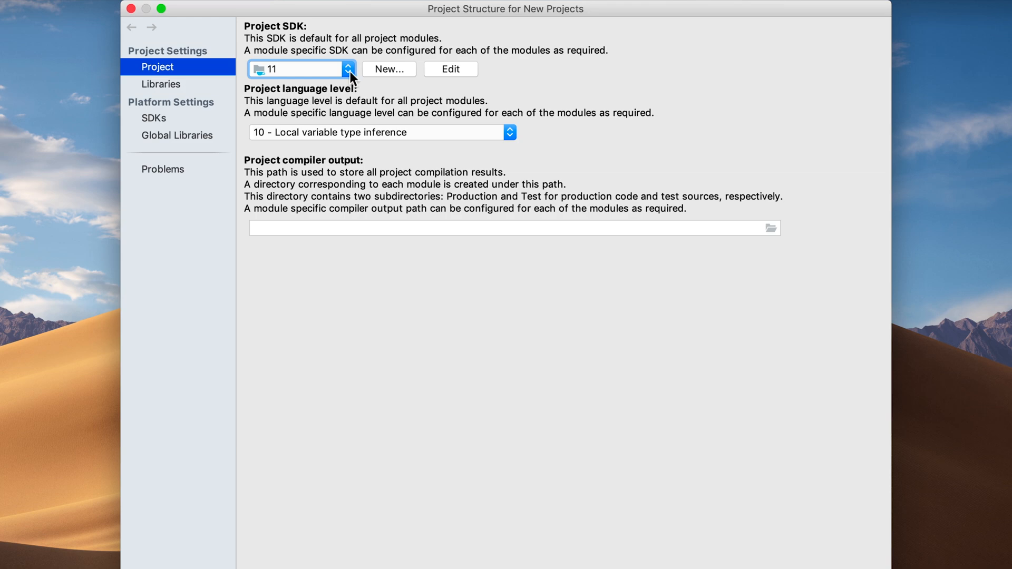
{"action": "mouse_move", "coordinate": [262, 137]}
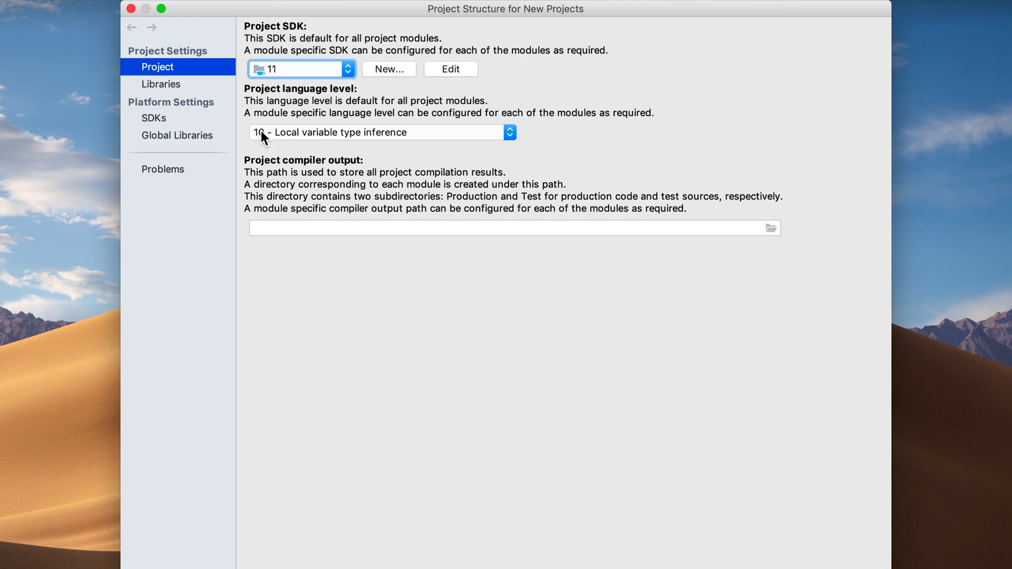
Step: Remove the SDK named 11 from Platform Settings > SDKs and return to Project
{"action": "left_click", "coordinate": [154, 118]}
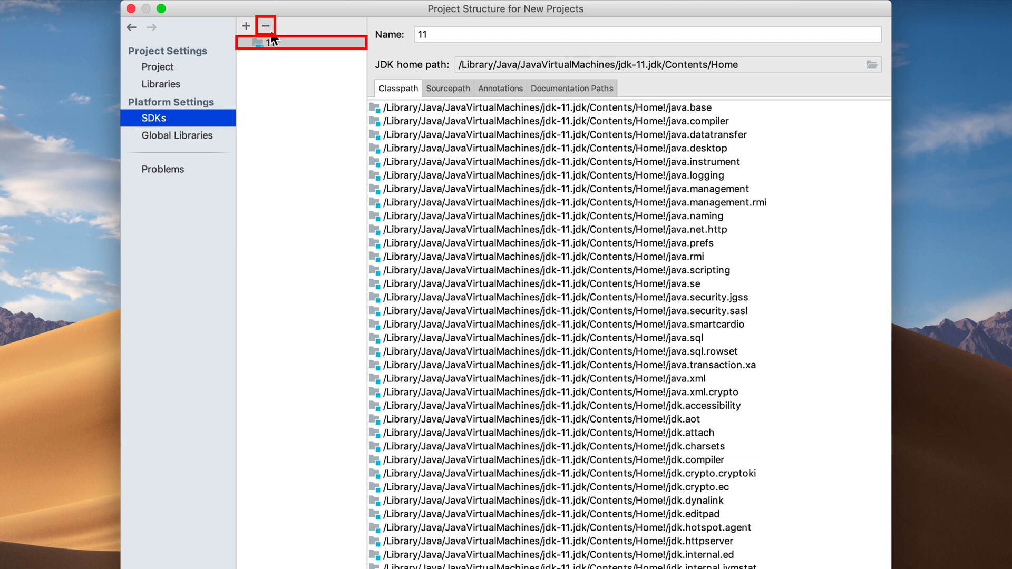
{"action": "left_click", "coordinate": [264, 25]}
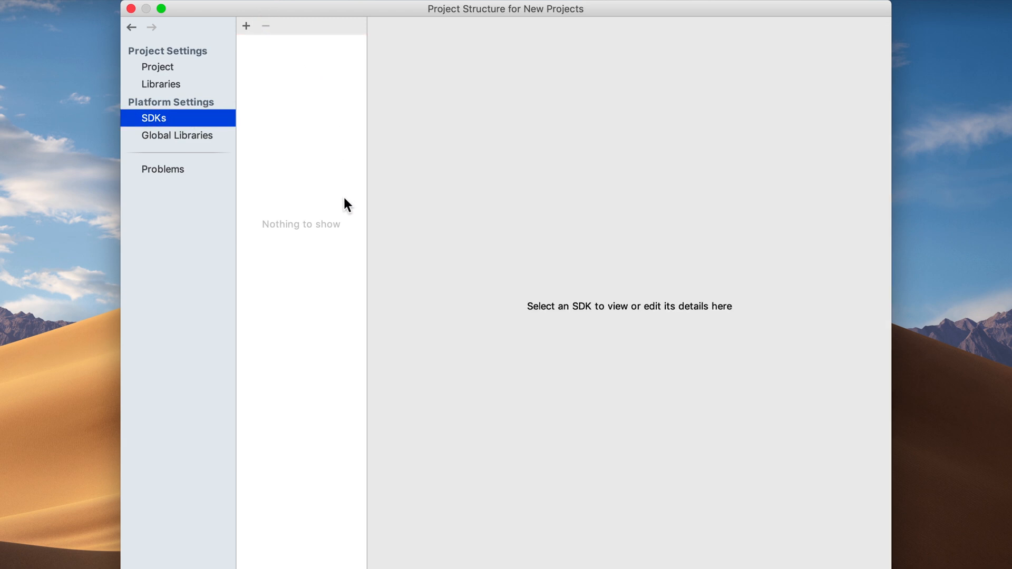
{"action": "left_click", "coordinate": [157, 67]}
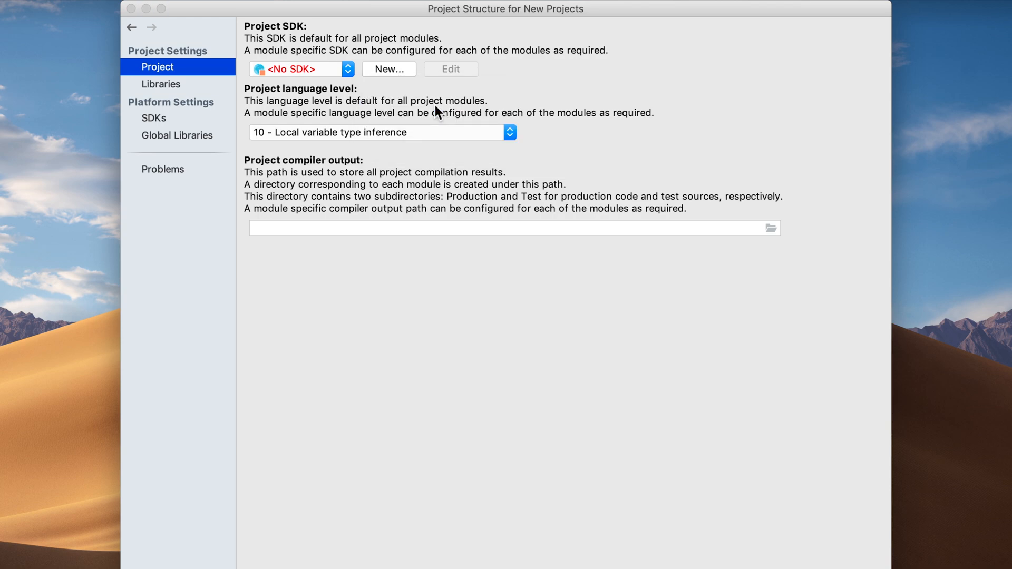
Step: Add a new JDK from the jdk-11.jdk/Contents/Home folder as the default project SDK
{"action": "left_click", "coordinate": [770, 227]}
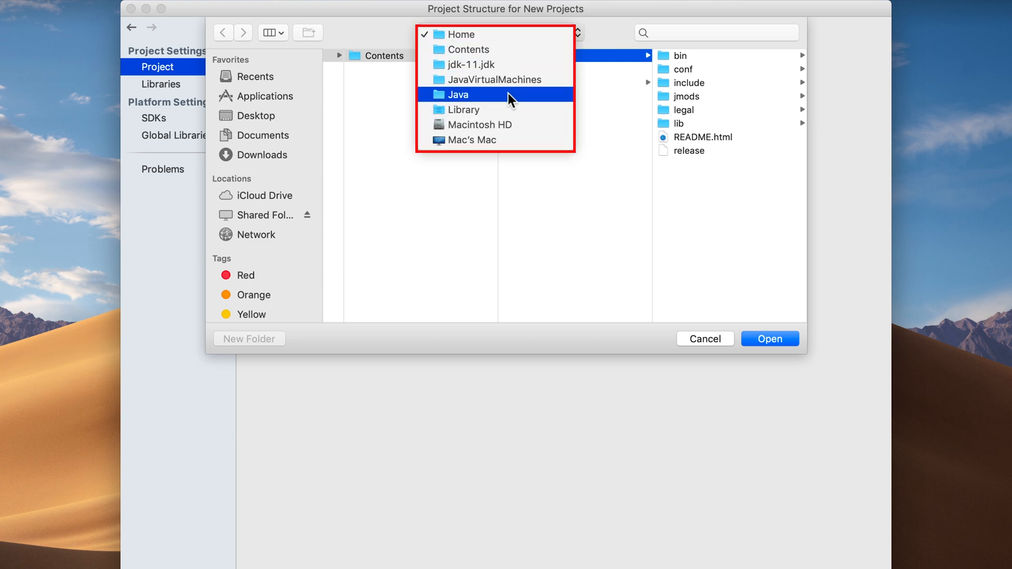
{"action": "left_click", "coordinate": [495, 79]}
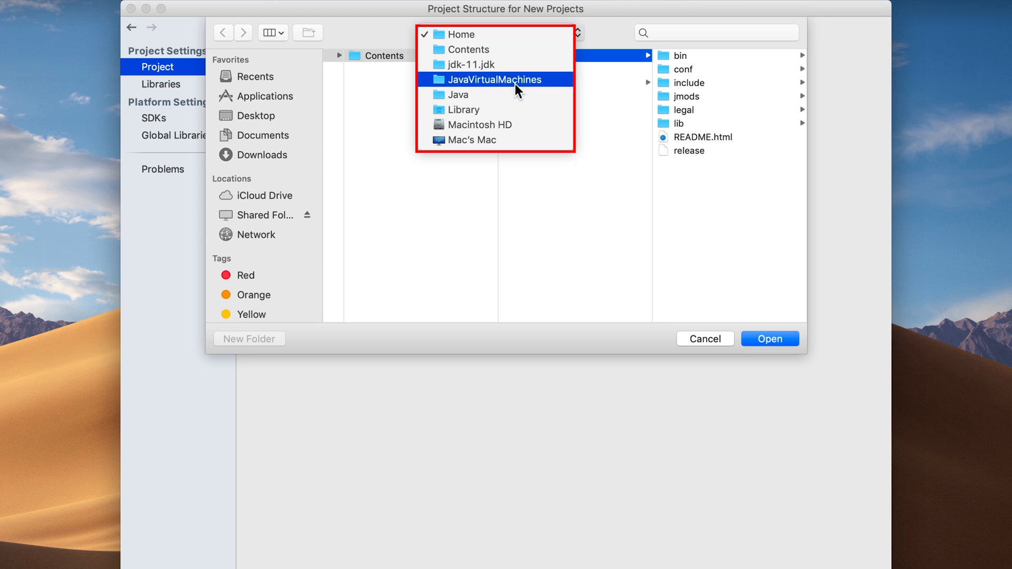
{"action": "left_click", "coordinate": [473, 65]}
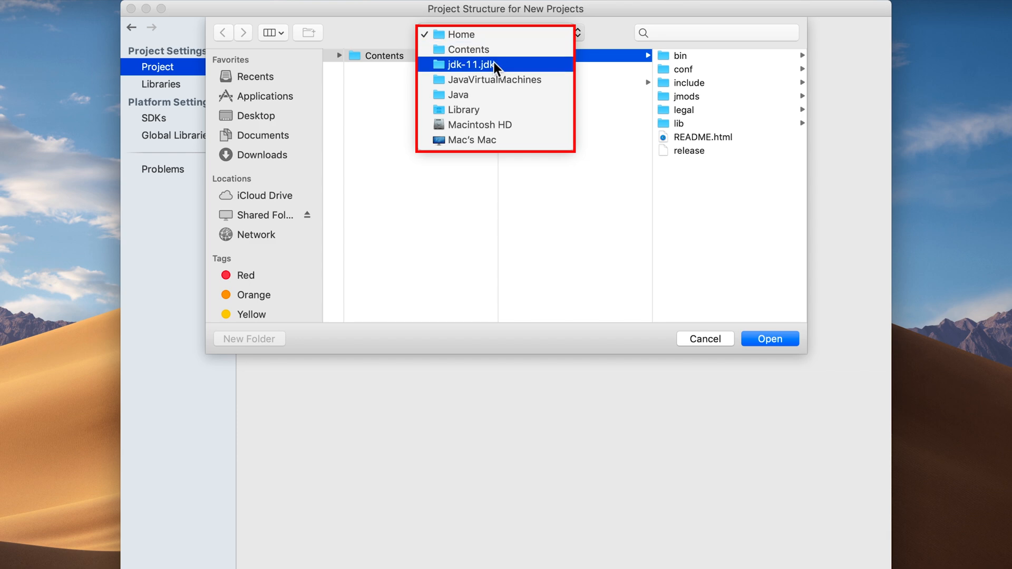
{"action": "mouse_move", "coordinate": [496, 72]}
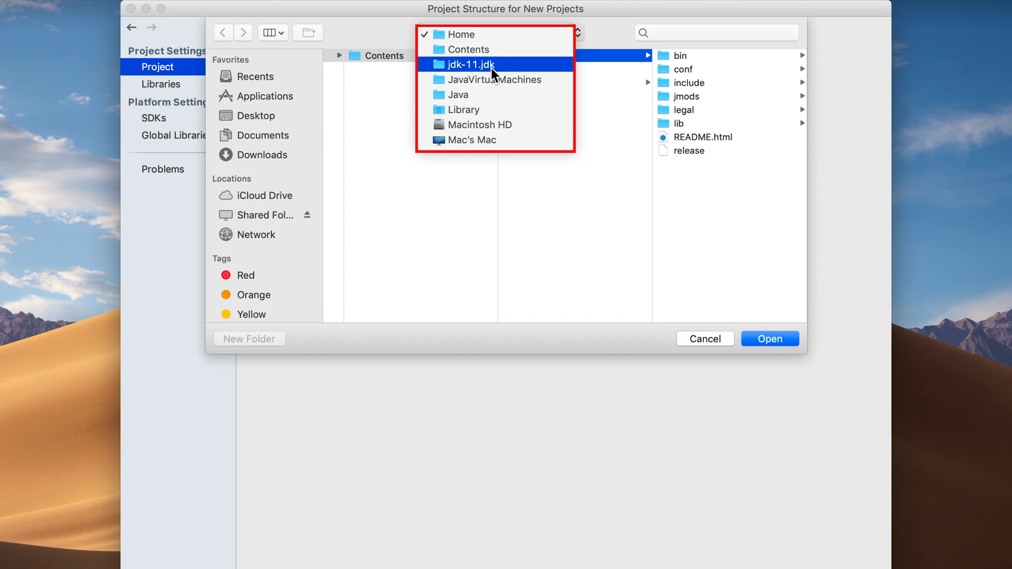
{"action": "mouse_move", "coordinate": [480, 77]}
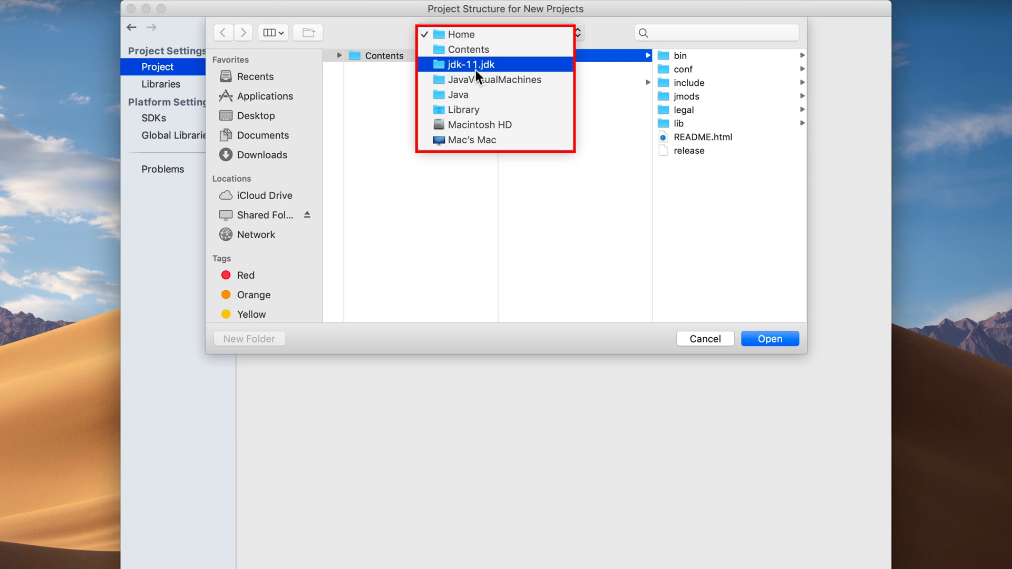
{"action": "left_click", "coordinate": [460, 34]}
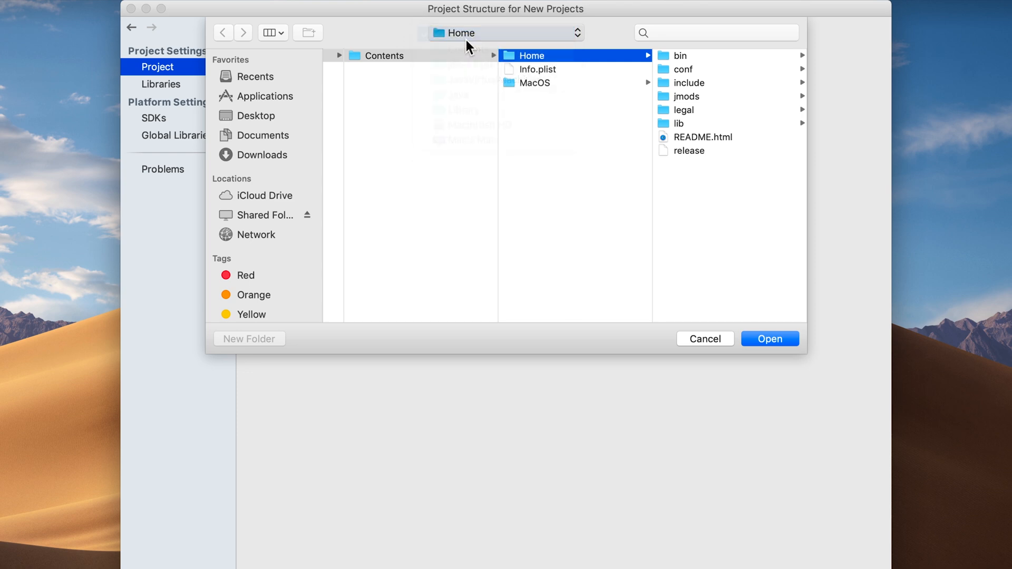
{"action": "mouse_move", "coordinate": [730, 330]}
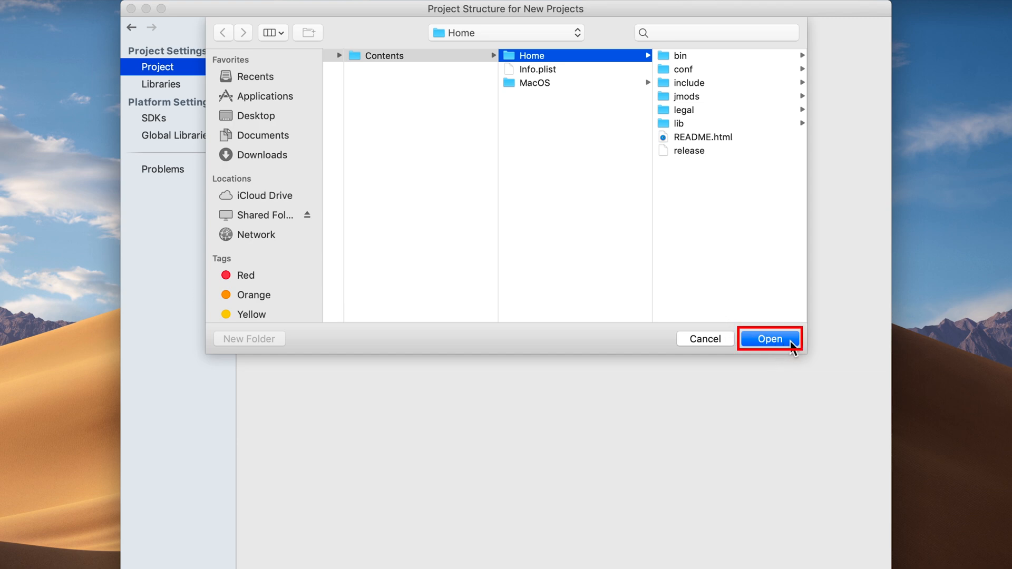
{"action": "left_click", "coordinate": [768, 339]}
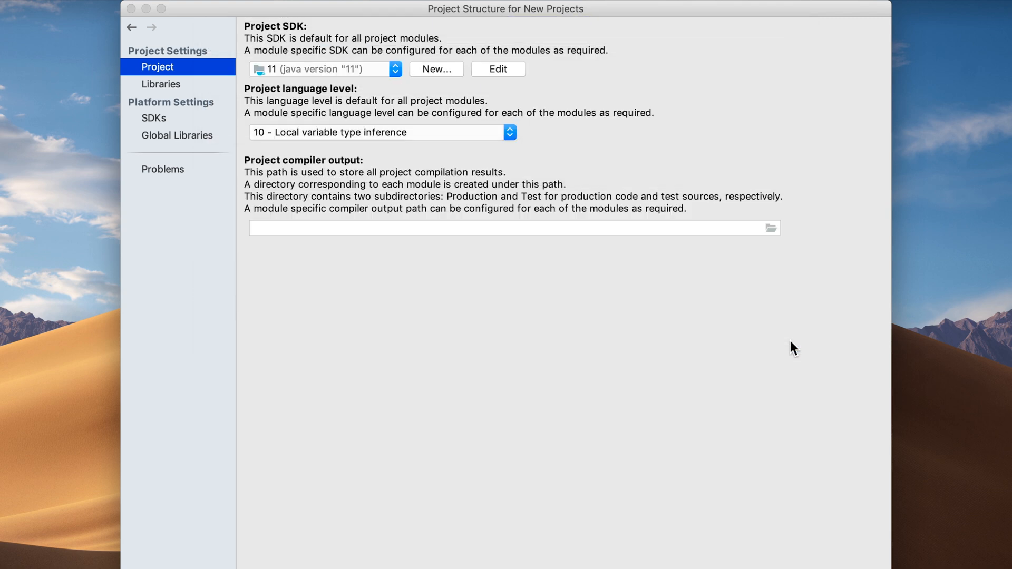
Step: Set the project language level to 11 - Local variable syntax for lambda parameters, accepting the experimental notice
{"action": "left_click", "coordinate": [323, 70]}
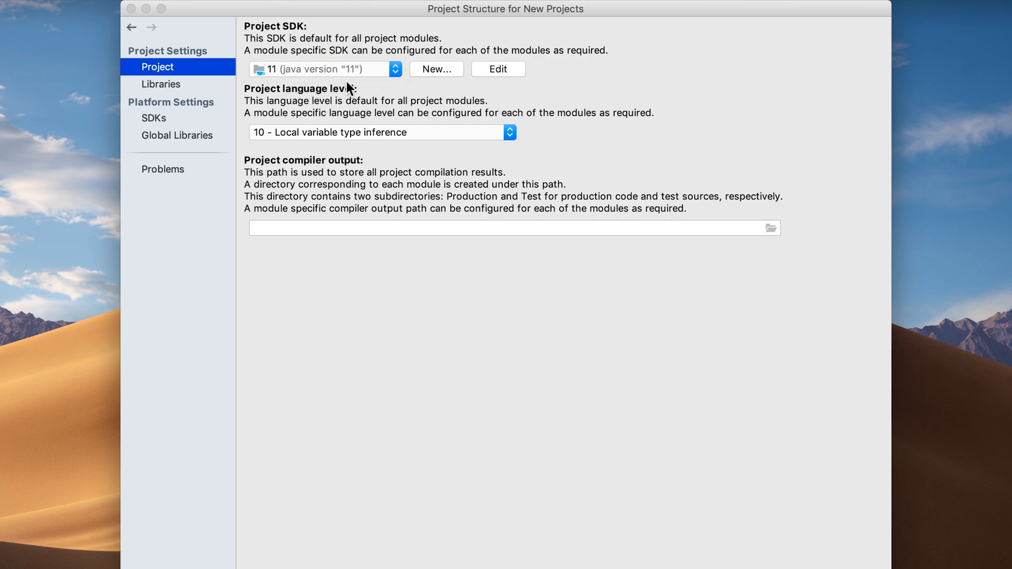
{"action": "mouse_move", "coordinate": [267, 105]}
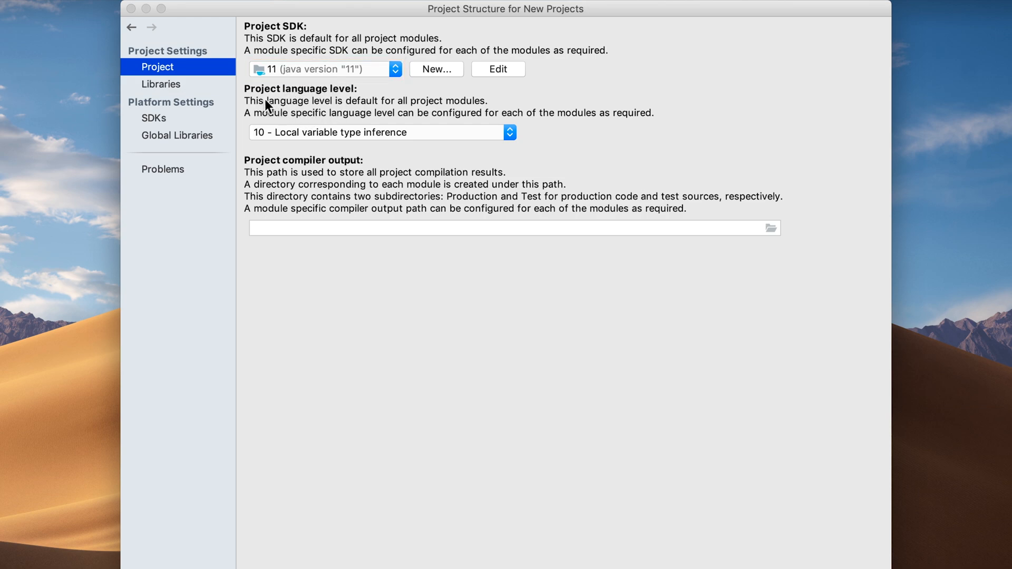
{"action": "mouse_move", "coordinate": [502, 140]}
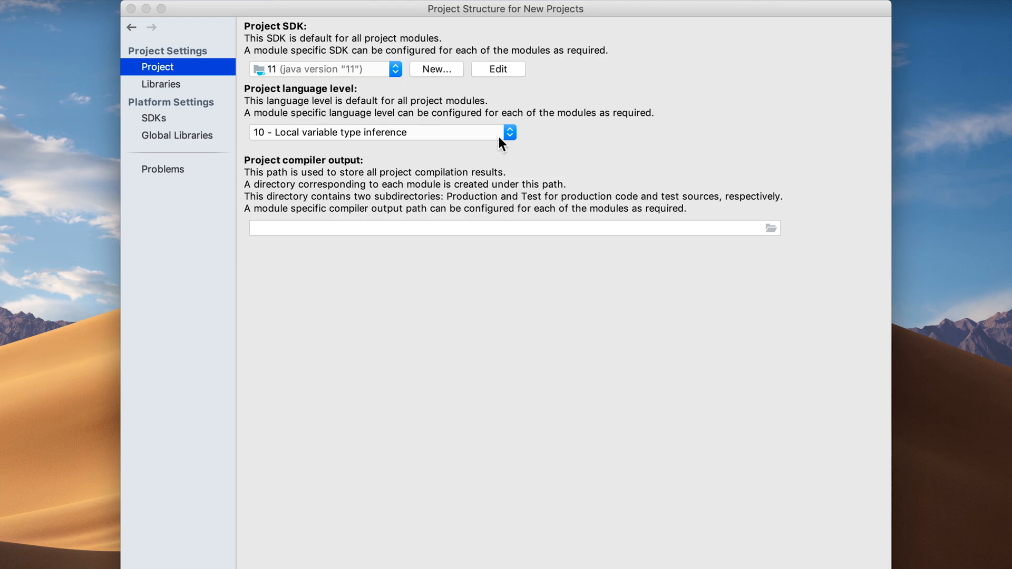
{"action": "left_click", "coordinate": [509, 133]}
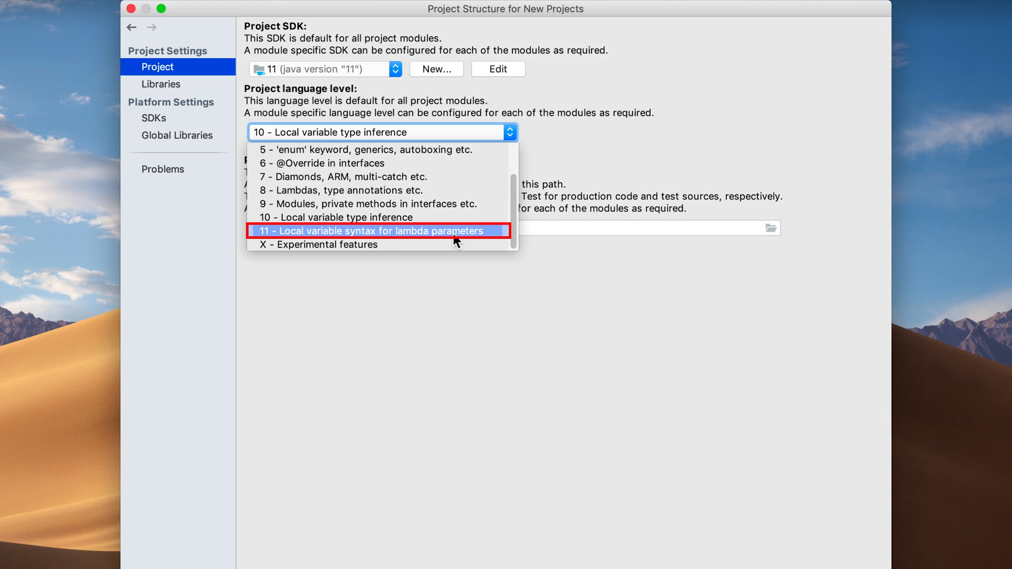
{"action": "left_click", "coordinate": [371, 231]}
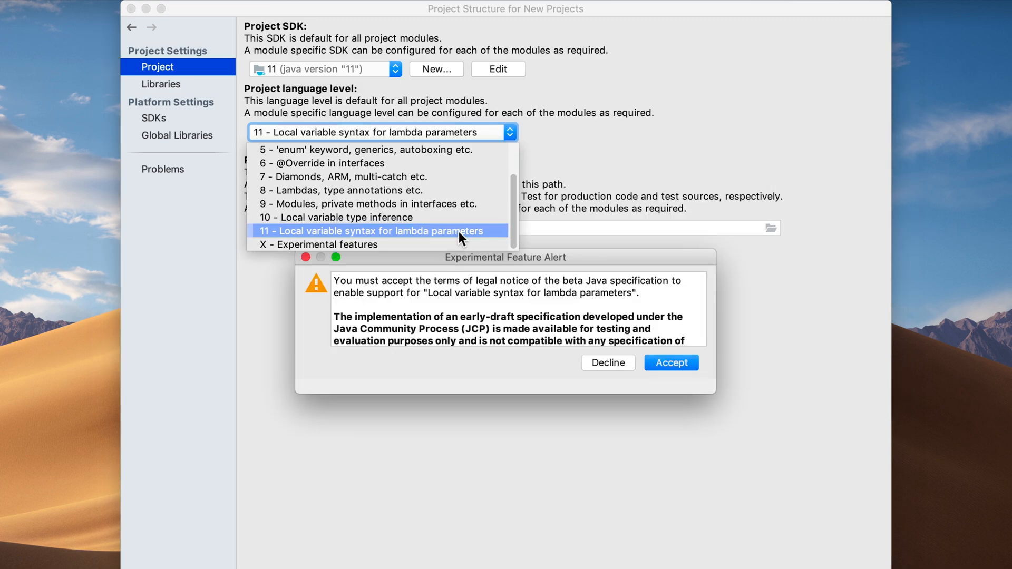
{"action": "left_click", "coordinate": [371, 230]}
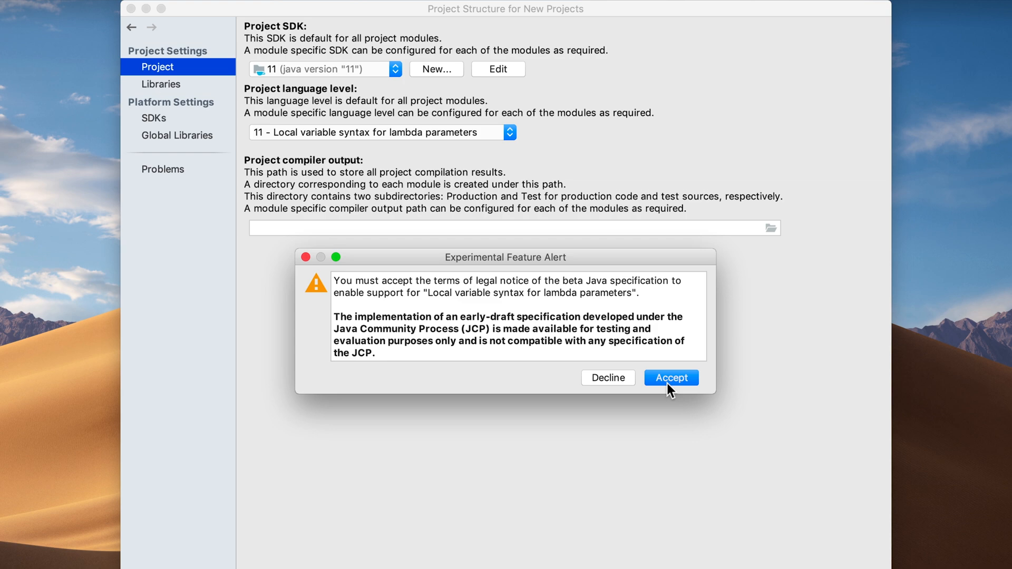
{"action": "left_click", "coordinate": [670, 378]}
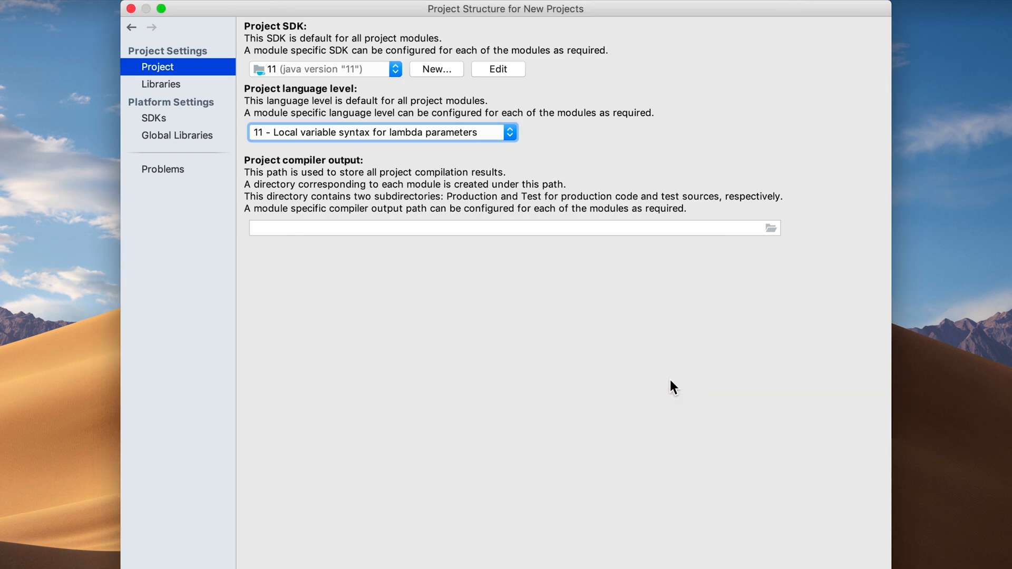
{"action": "mouse_move", "coordinate": [769, 528]}
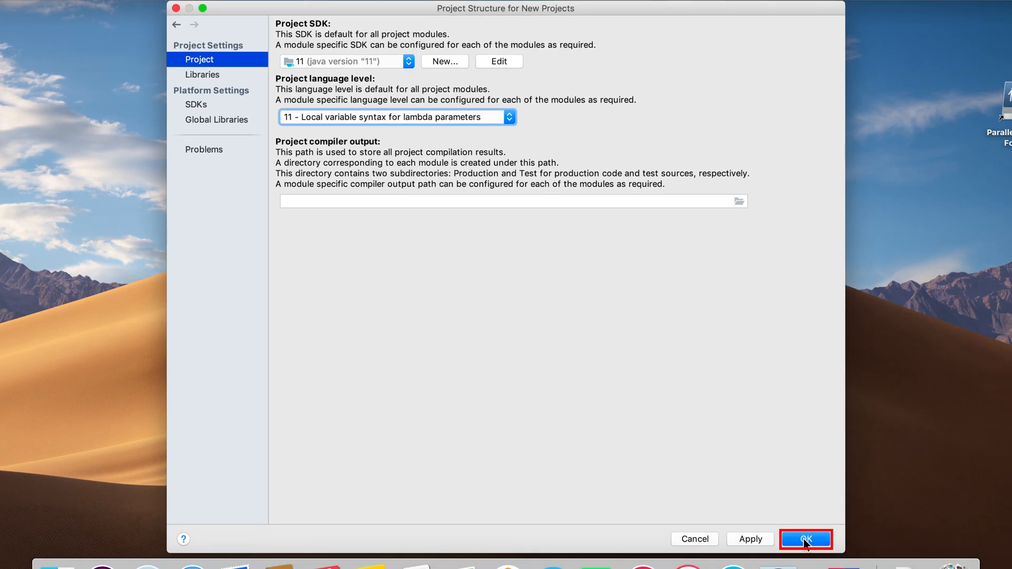
Step: Save the Project Structure defaults with OK and bring up Configure on the Welcome screen
{"action": "left_click", "coordinate": [804, 539]}
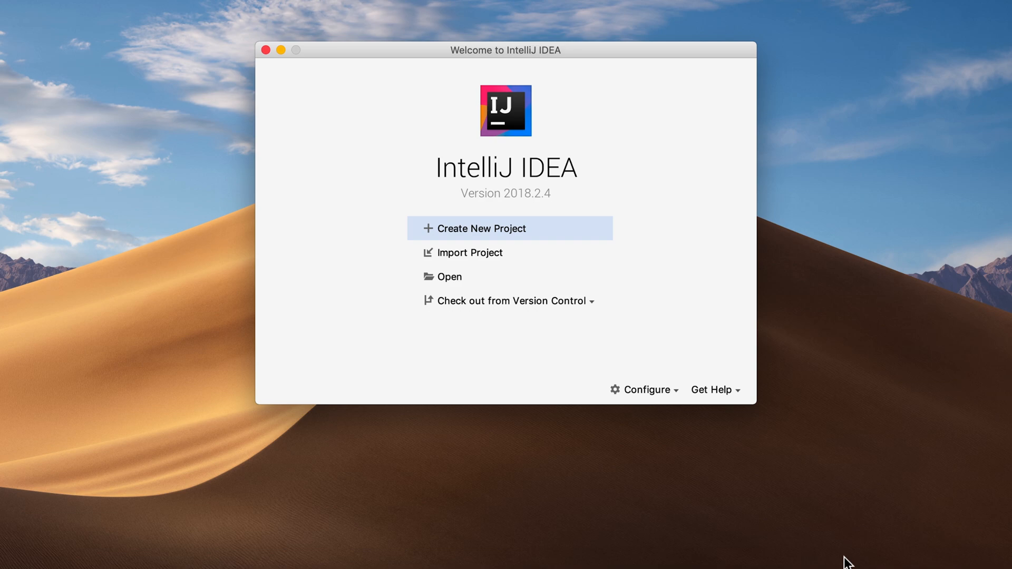
{"action": "mouse_move", "coordinate": [678, 419]}
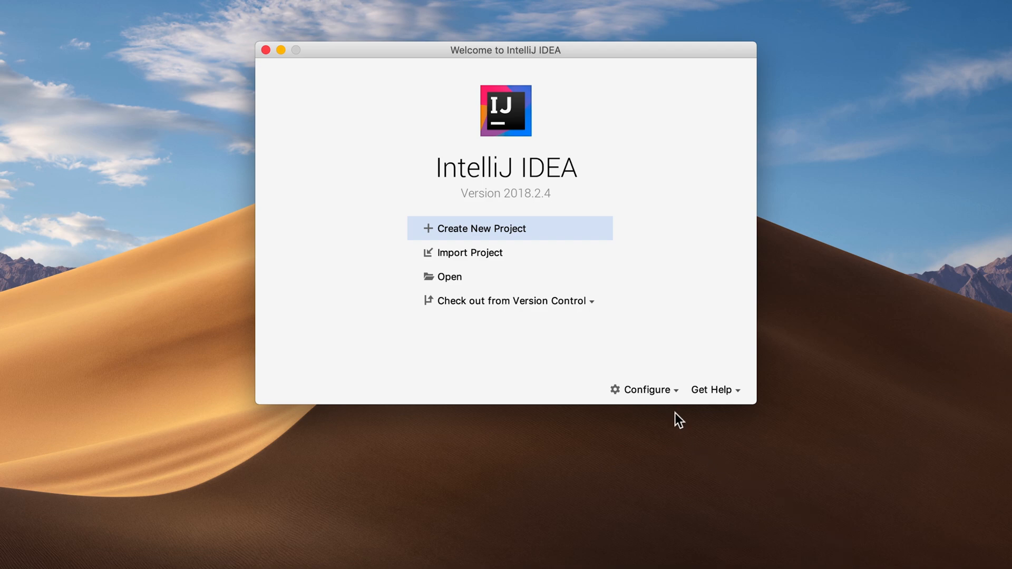
{"action": "left_click", "coordinate": [645, 389]}
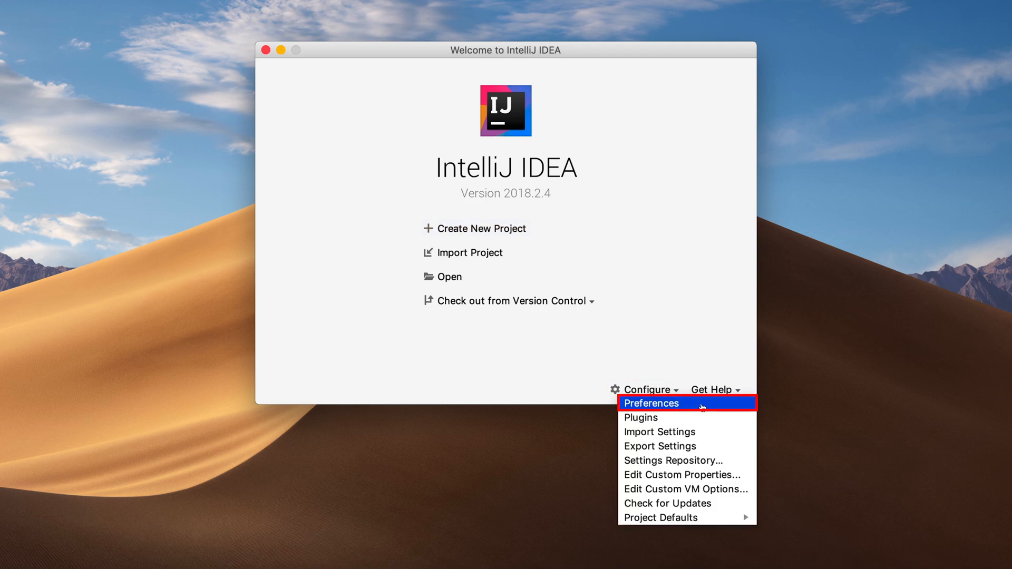
Step: Reach the Auto Import page under Editor > General in Preferences for New Projects
{"action": "left_click", "coordinate": [652, 403]}
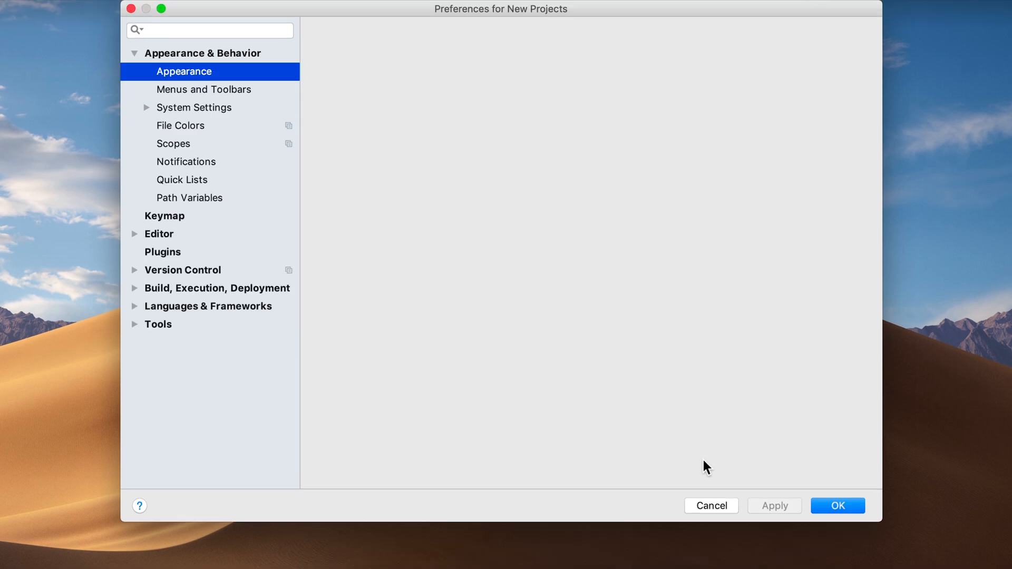
{"action": "left_click", "coordinate": [183, 71]}
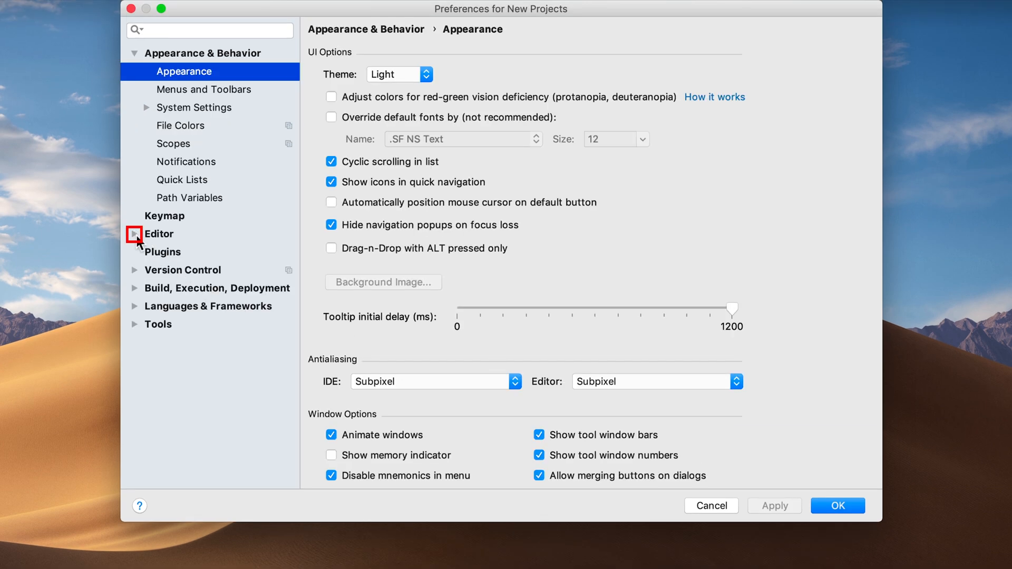
{"action": "left_click", "coordinate": [135, 234]}
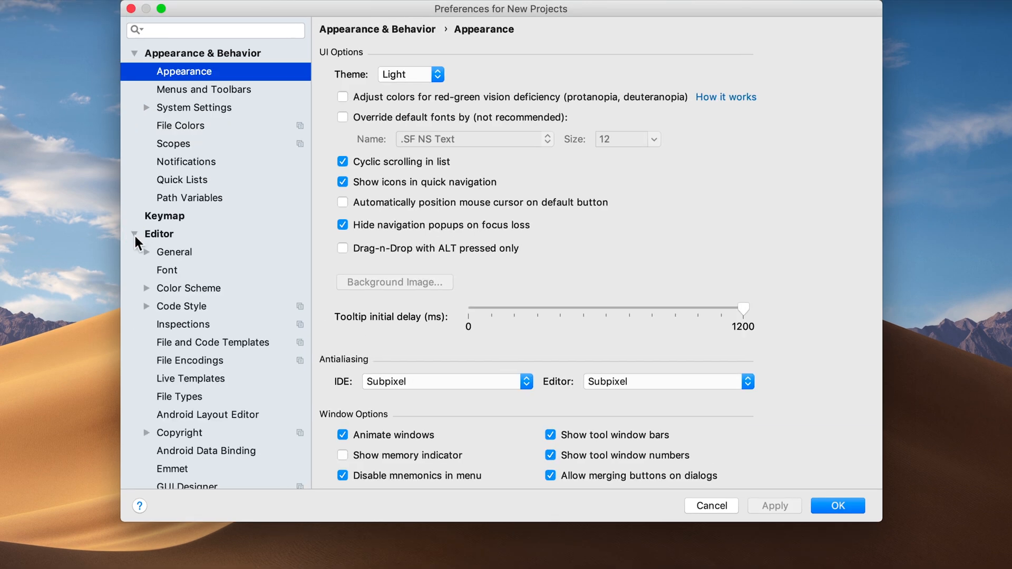
{"action": "left_click", "coordinate": [174, 252]}
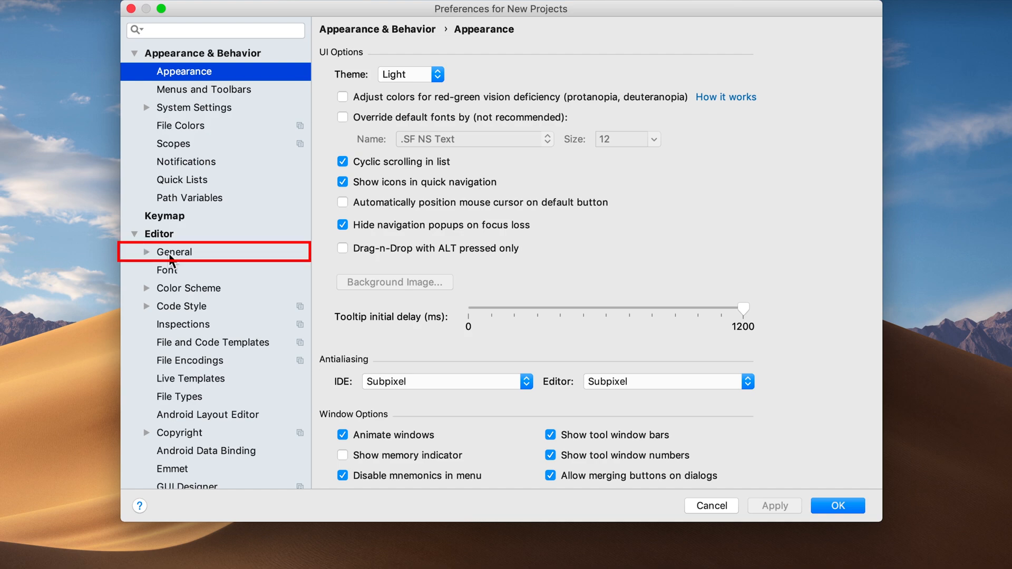
{"action": "left_click", "coordinate": [175, 252]}
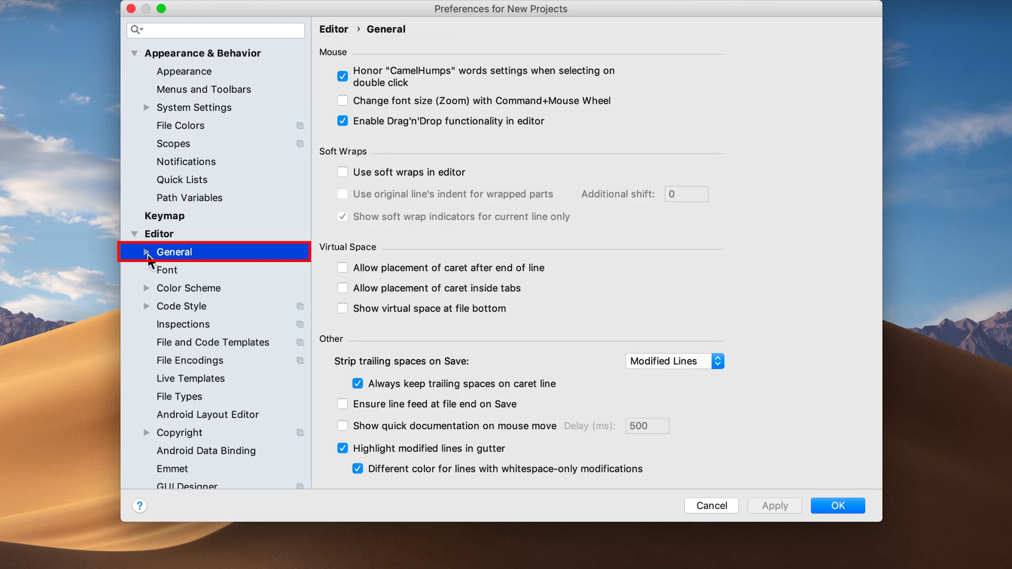
{"action": "left_click", "coordinate": [146, 251]}
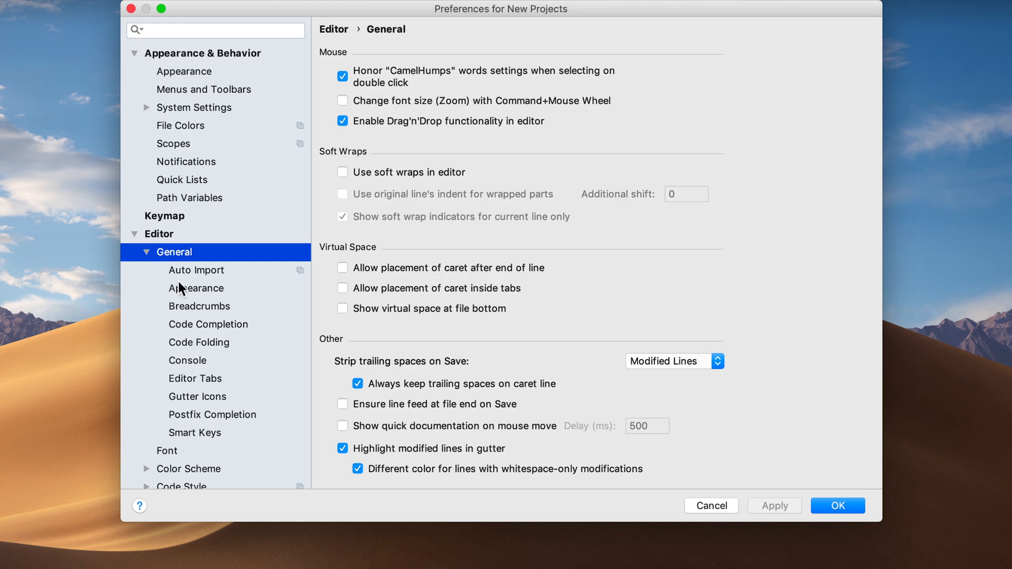
{"action": "mouse_move", "coordinate": [213, 275]}
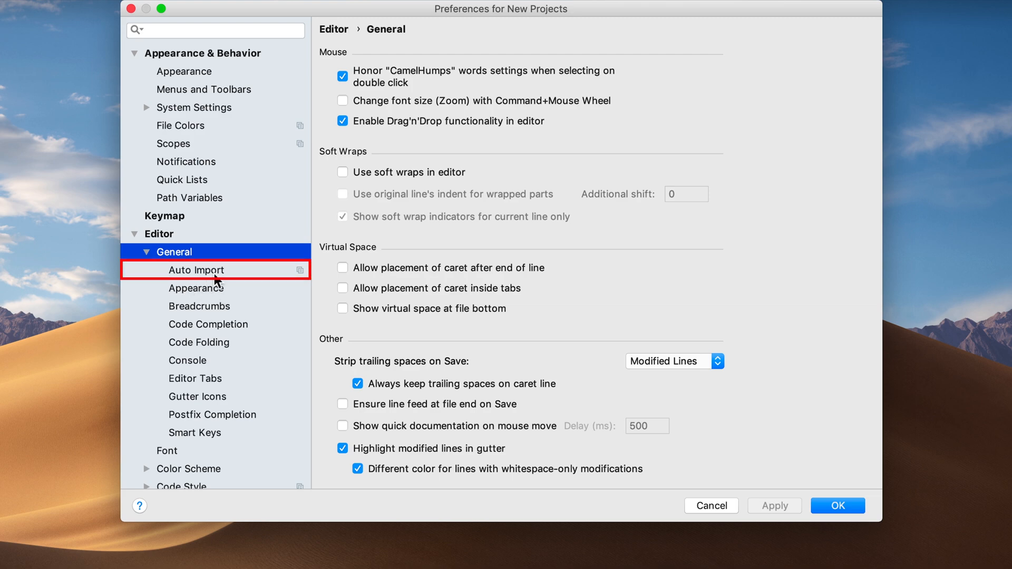
{"action": "left_click", "coordinate": [197, 270]}
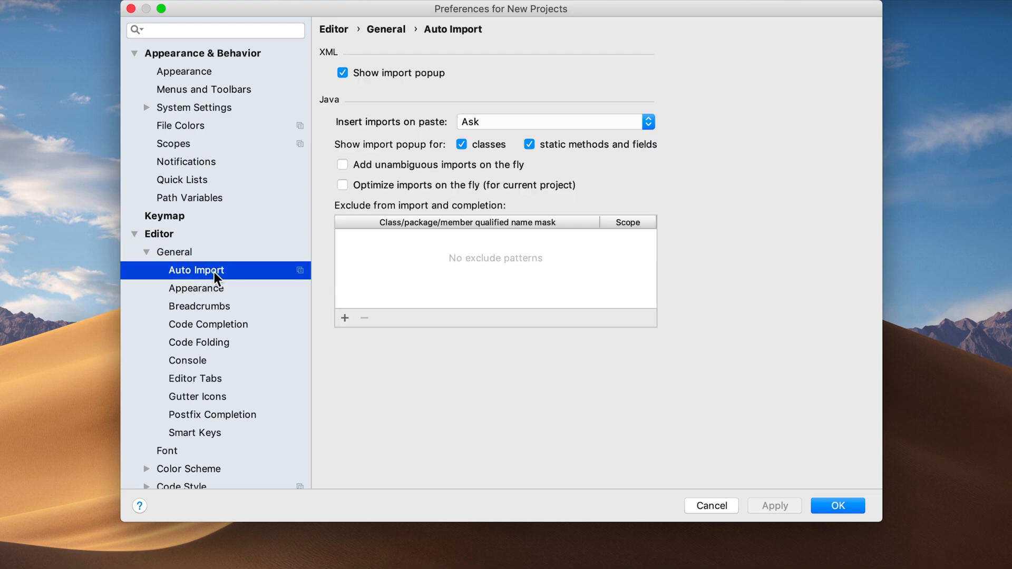
{"action": "mouse_move", "coordinate": [345, 174]}
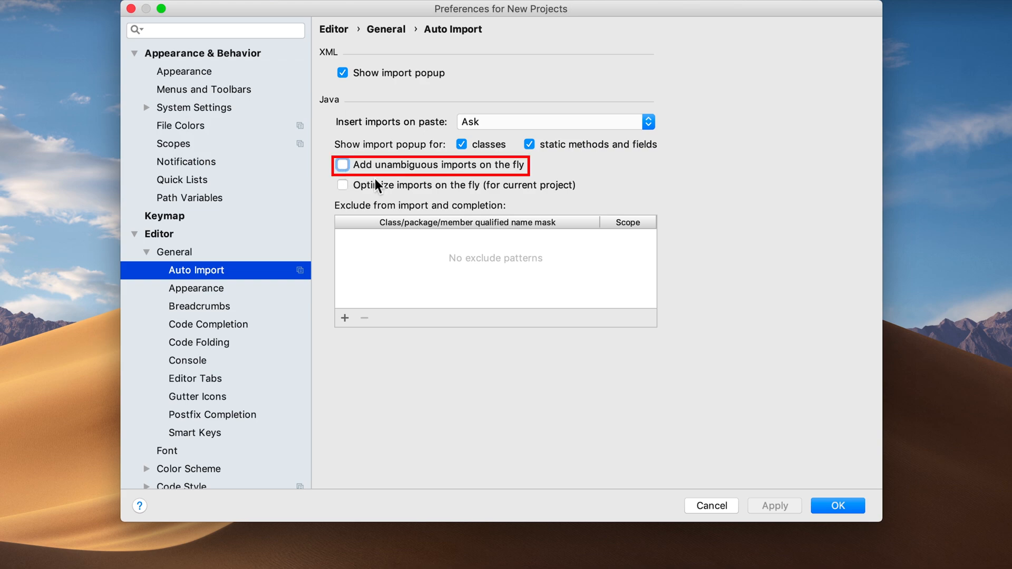
Step: Enable Add unambiguous imports on the fly and Optimize imports on the fly
{"action": "left_click", "coordinate": [342, 164]}
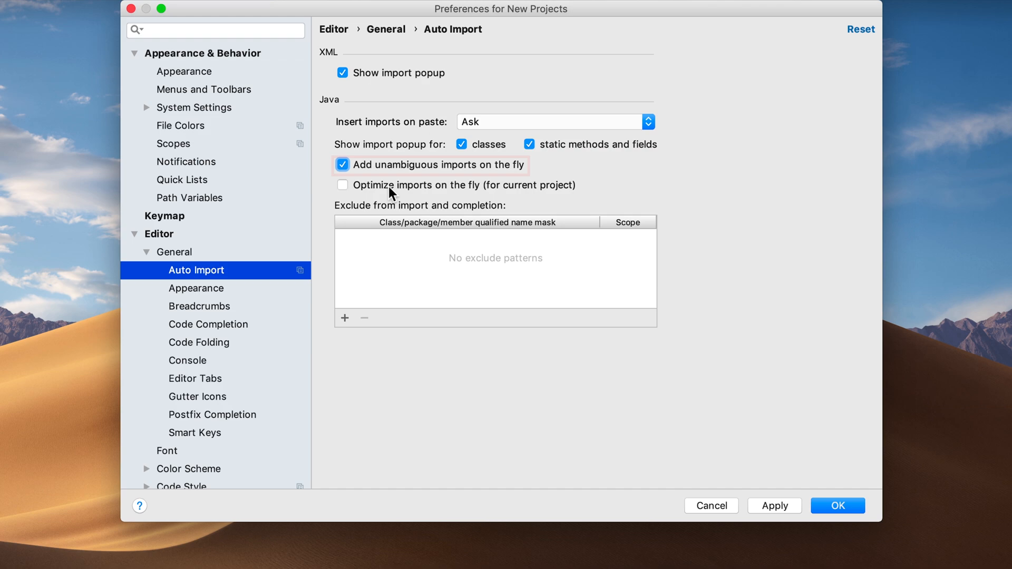
{"action": "left_click", "coordinate": [341, 185]}
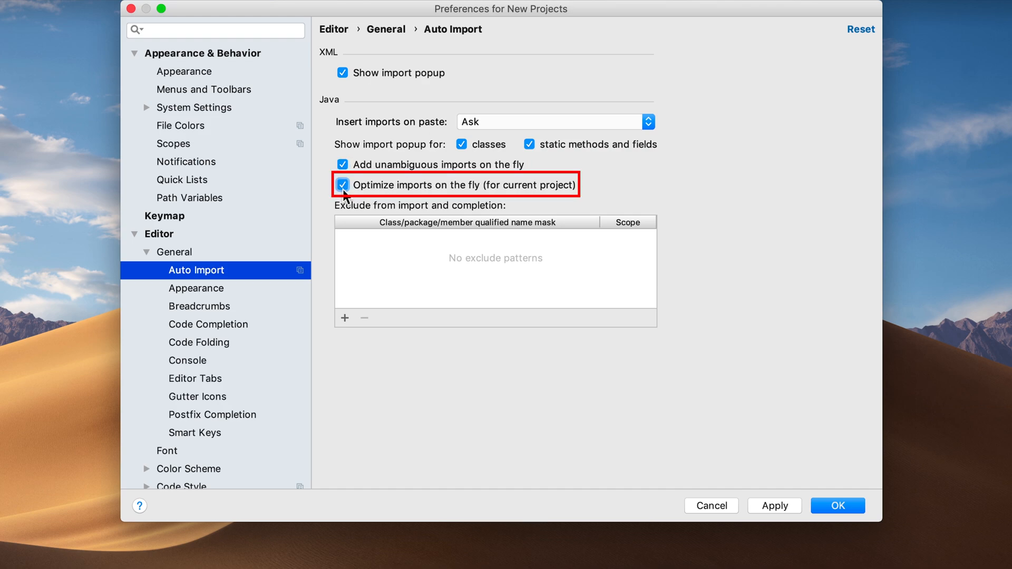
{"action": "mouse_move", "coordinate": [361, 197]}
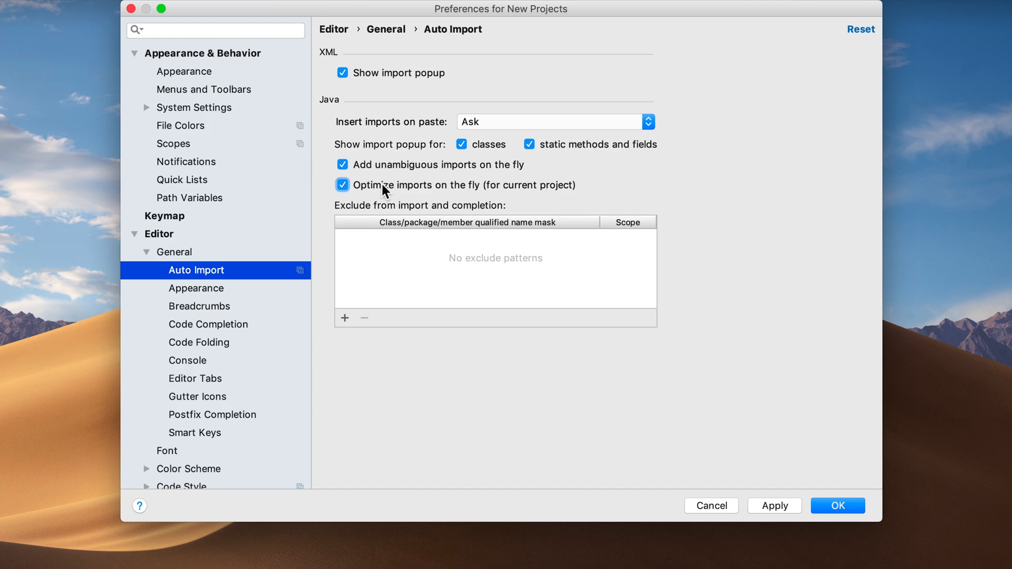
{"action": "mouse_move", "coordinate": [240, 298]}
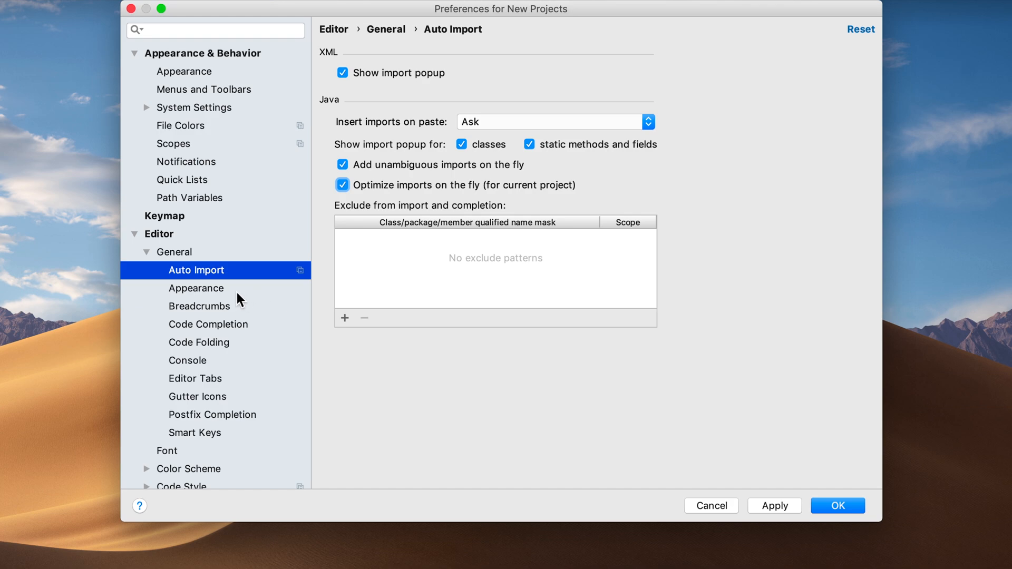
Step: Show the Editor > General > Appearance settings page, where line numbers are already on
{"action": "left_click", "coordinate": [196, 288]}
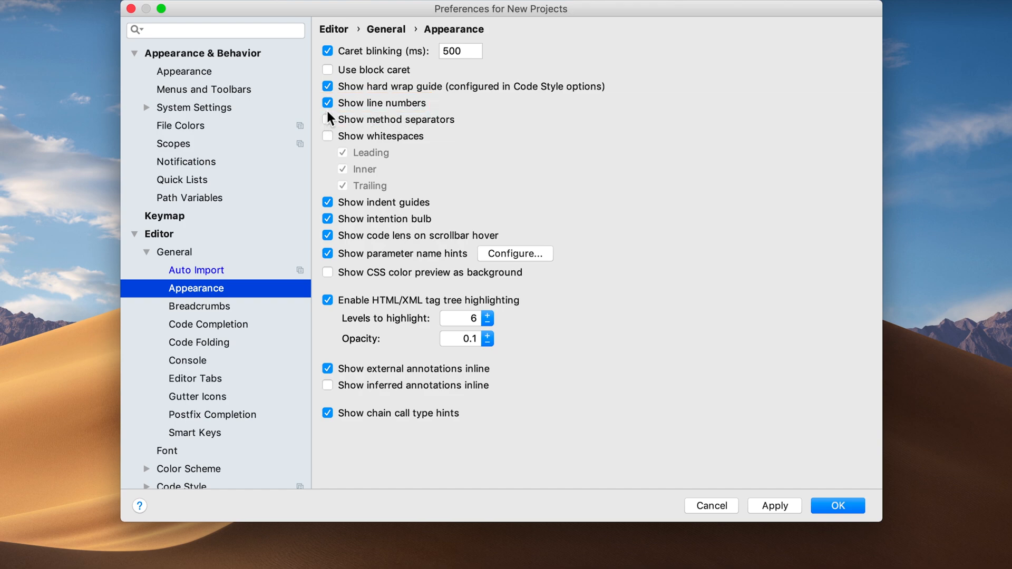
{"action": "mouse_move", "coordinate": [209, 355]}
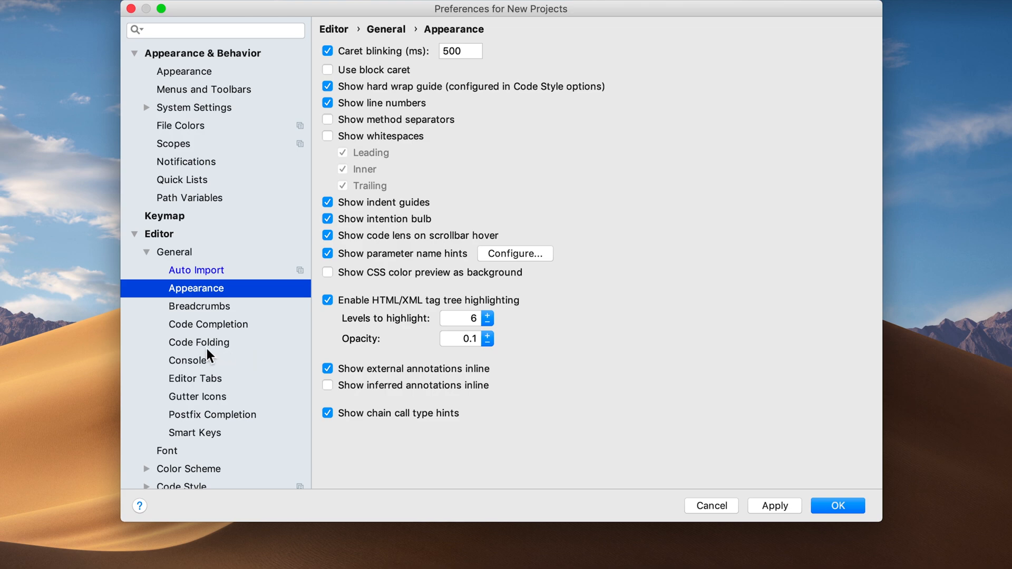
{"action": "mouse_move", "coordinate": [199, 341]}
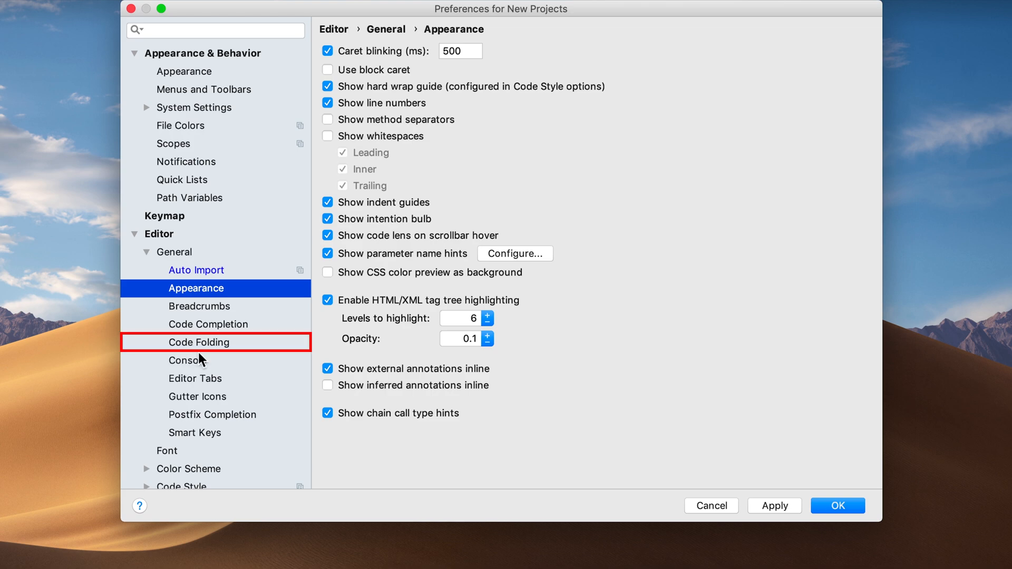
Step: In Code Folding, untick Imports, One-line methods, Closures and generic parameters, then save the preferences
{"action": "left_click", "coordinate": [200, 341]}
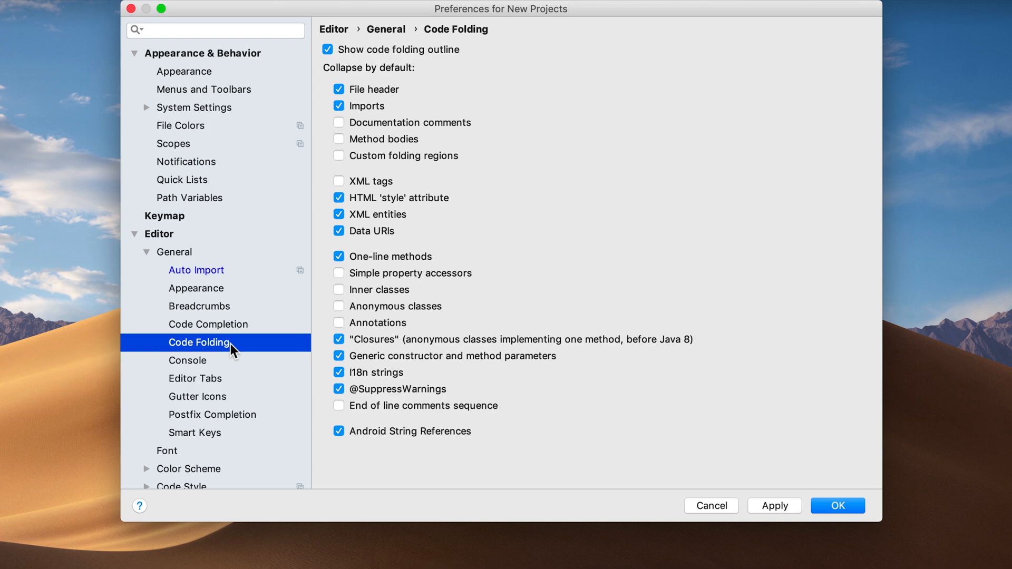
{"action": "mouse_move", "coordinate": [318, 194]}
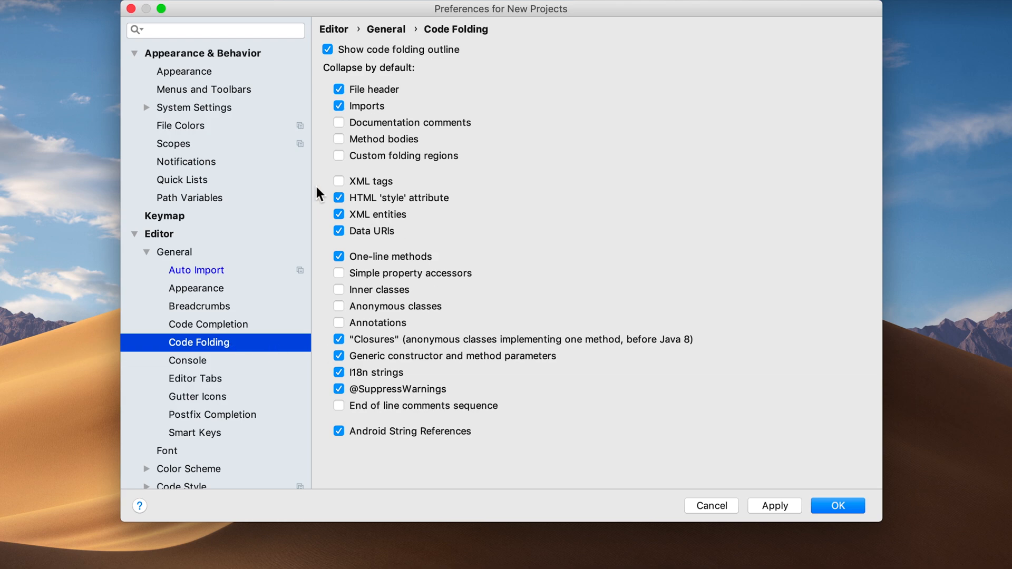
{"action": "left_click", "coordinate": [339, 106]}
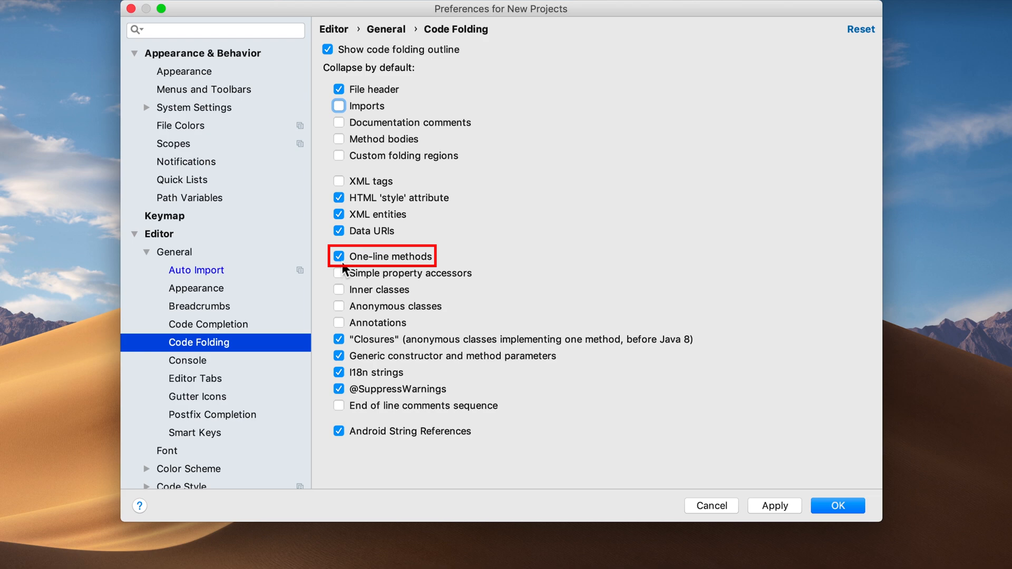
{"action": "left_click", "coordinate": [338, 256]}
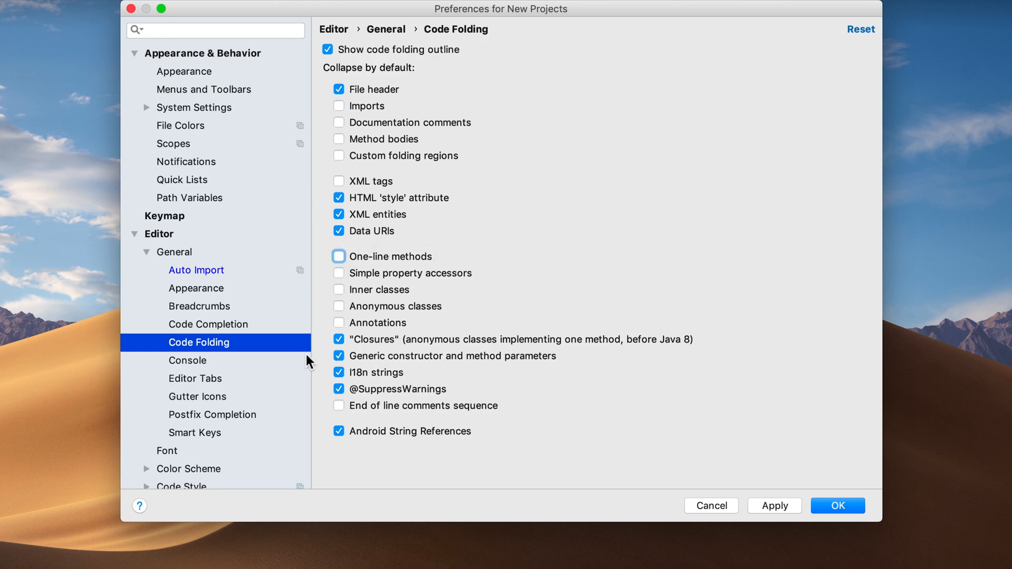
{"action": "left_click", "coordinate": [338, 339]}
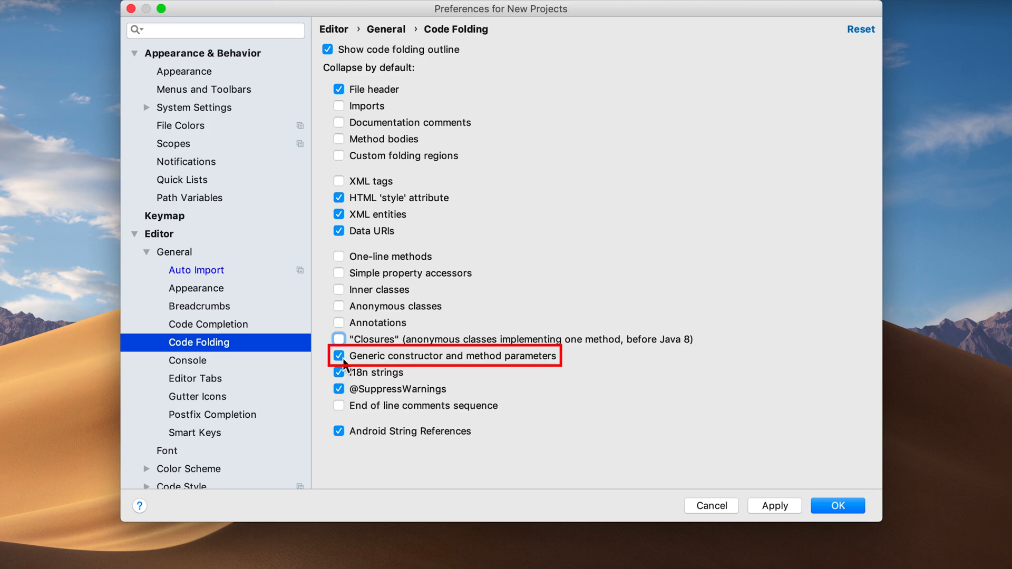
{"action": "left_click", "coordinate": [338, 356]}
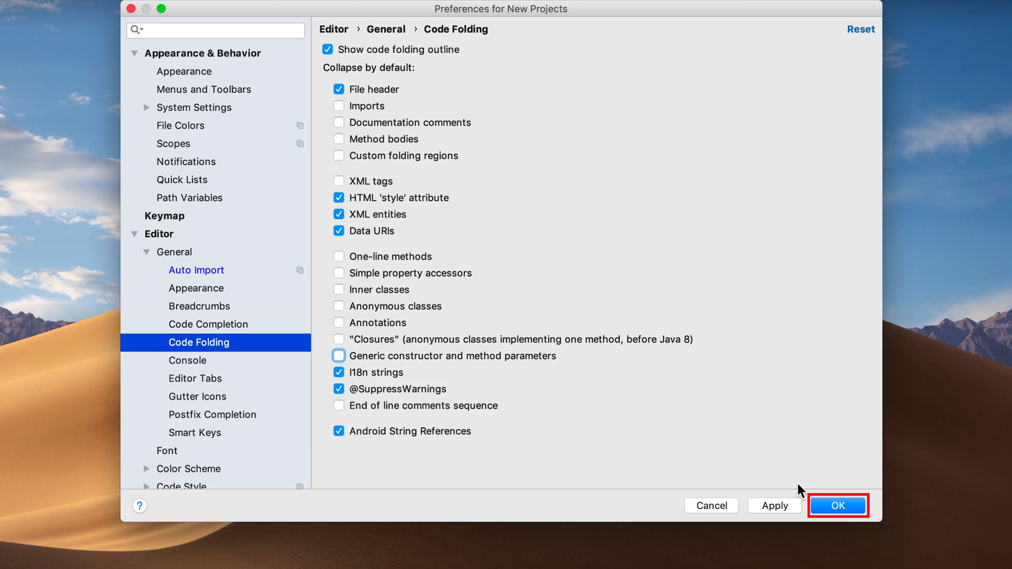
{"action": "left_click", "coordinate": [837, 505]}
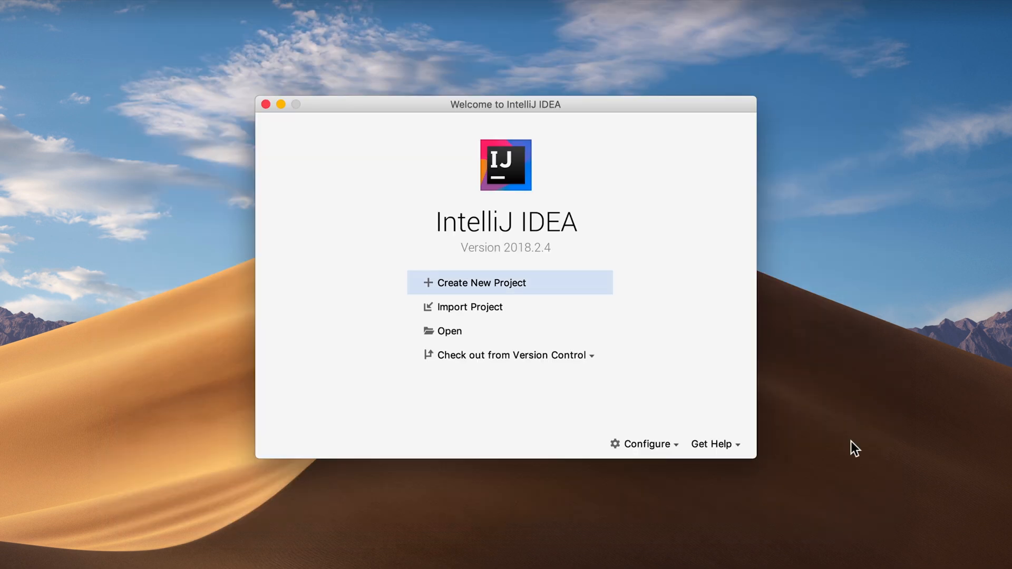